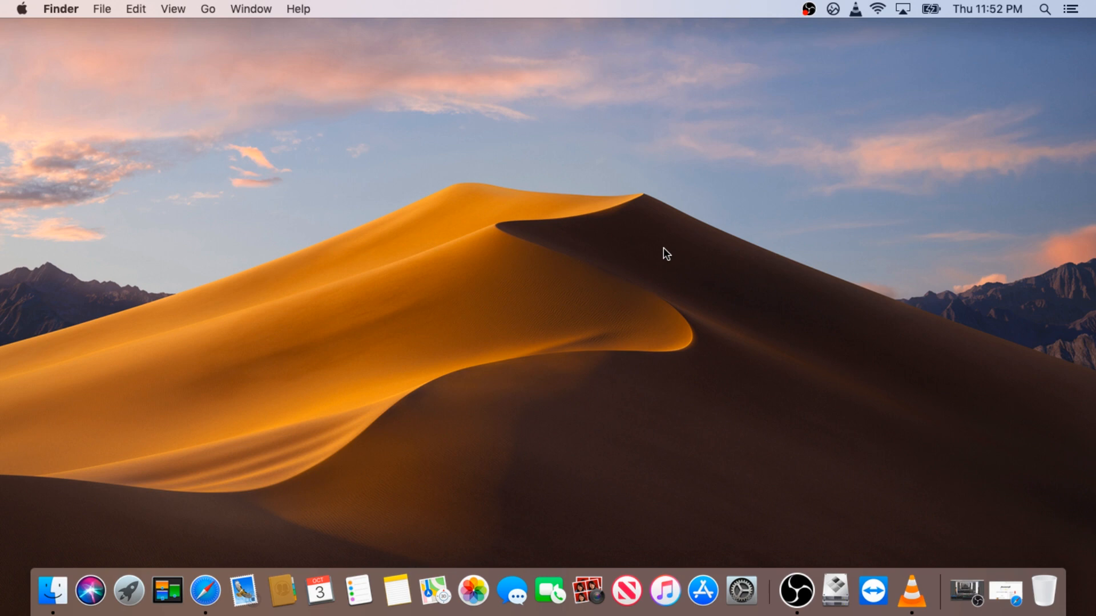
{"action": "mouse_move", "coordinate": [619, 228]}
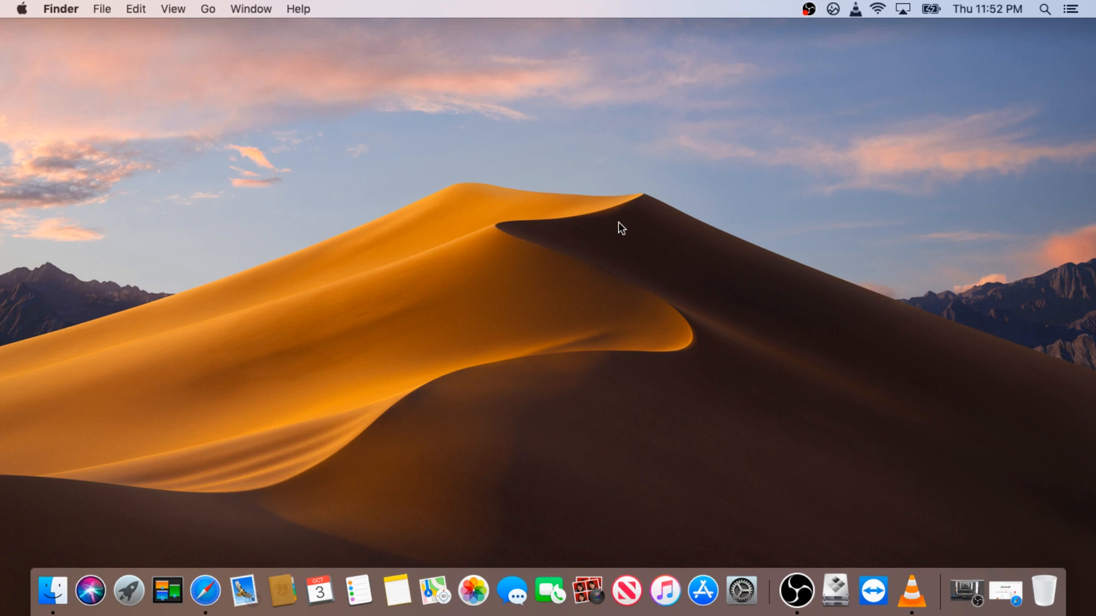
Go to the Applications folder and scroll to the bottom where VLC and TeamViewer appear
{"action": "left_click", "coordinate": [207, 9]}
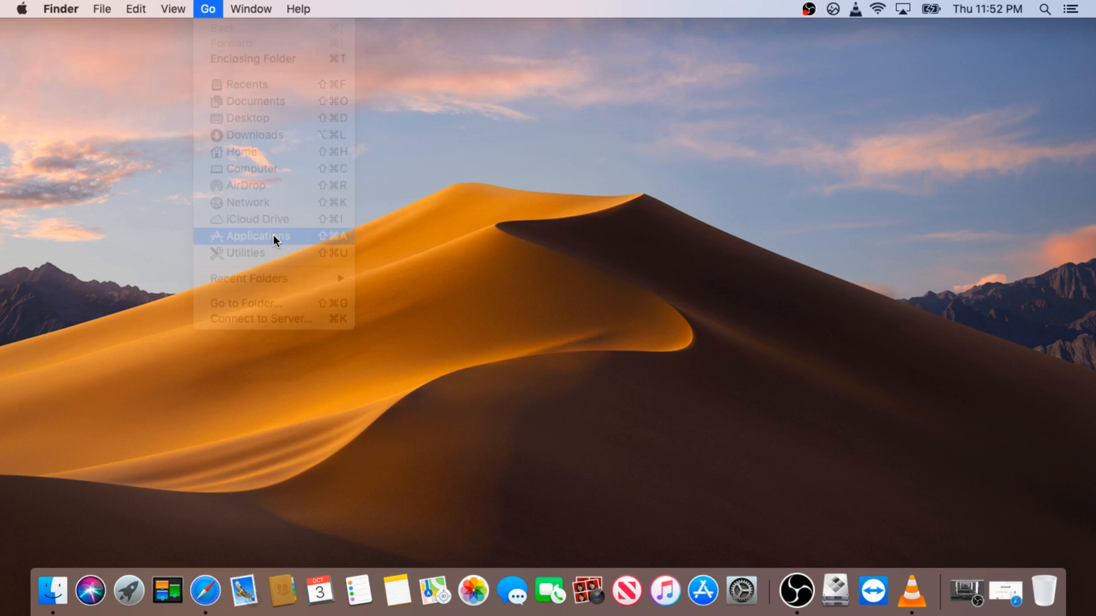
{"action": "left_click", "coordinate": [256, 236]}
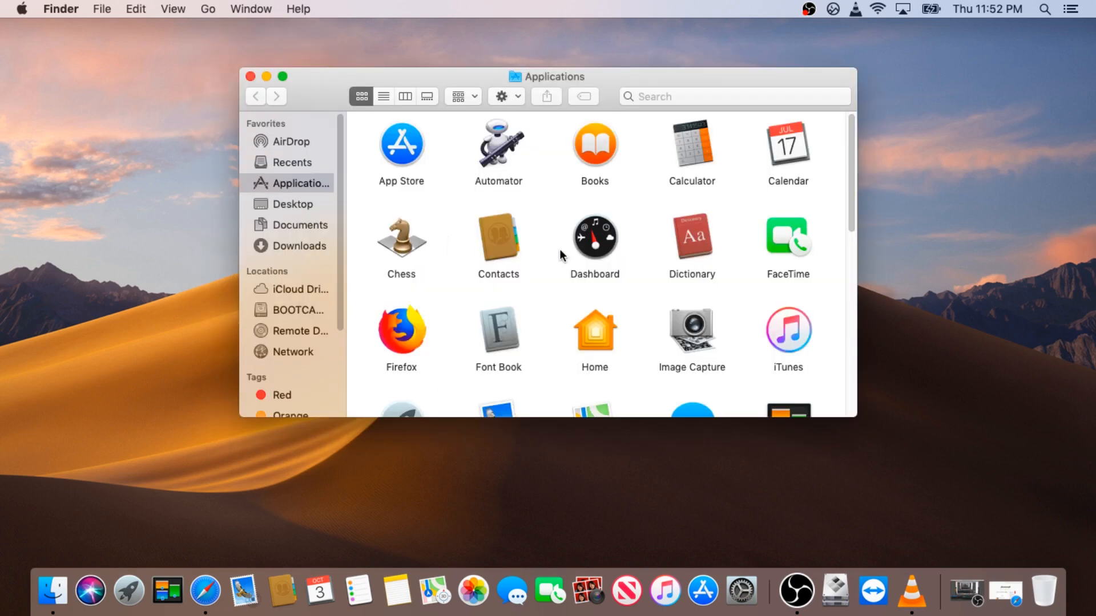
{"action": "mouse_move", "coordinate": [569, 270]}
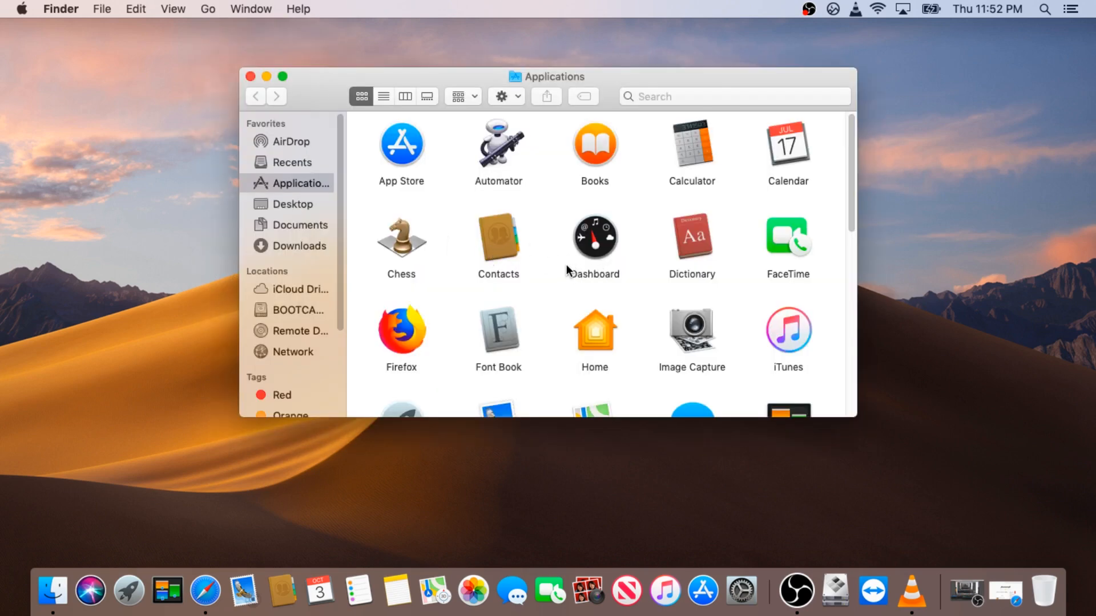
{"action": "mouse_move", "coordinate": [604, 276]}
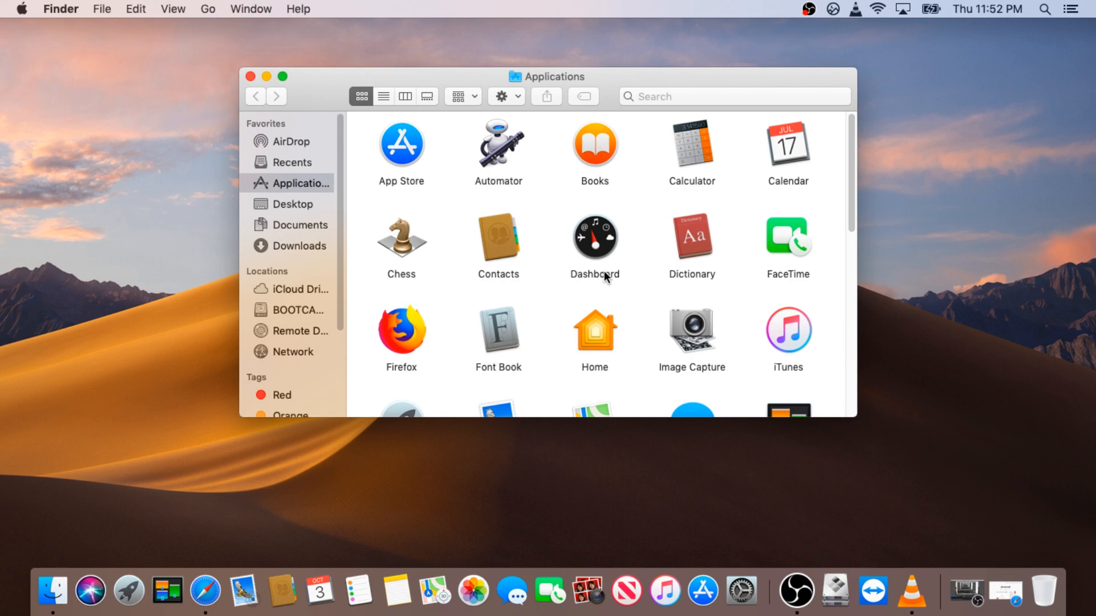
{"action": "scroll", "scroll_direction": "down", "scroll_amount": 3}
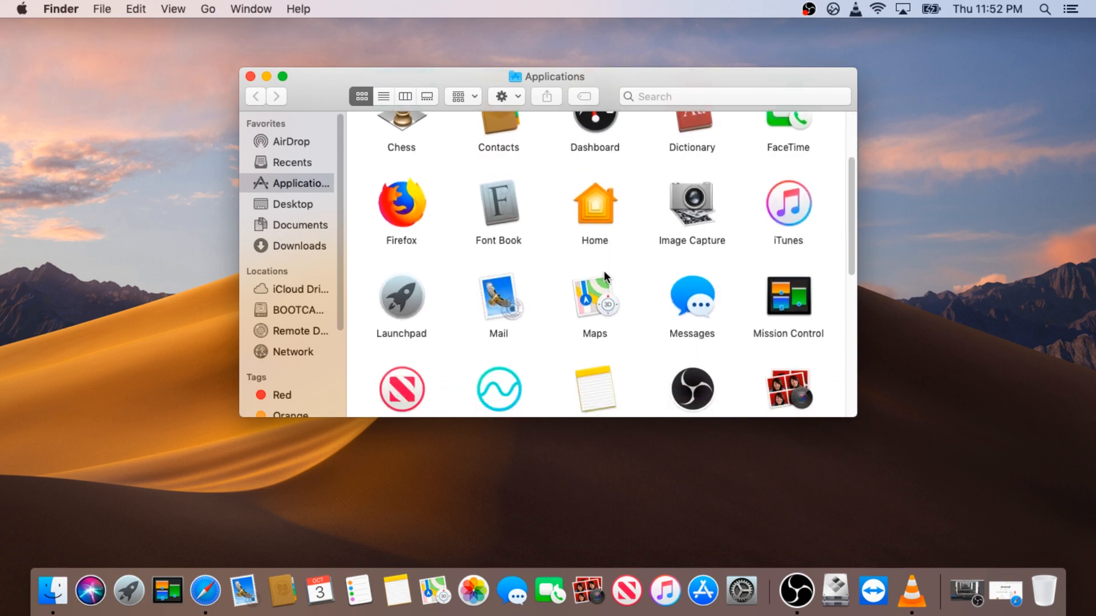
{"action": "scroll", "scroll_direction": "down", "scroll_amount": 3}
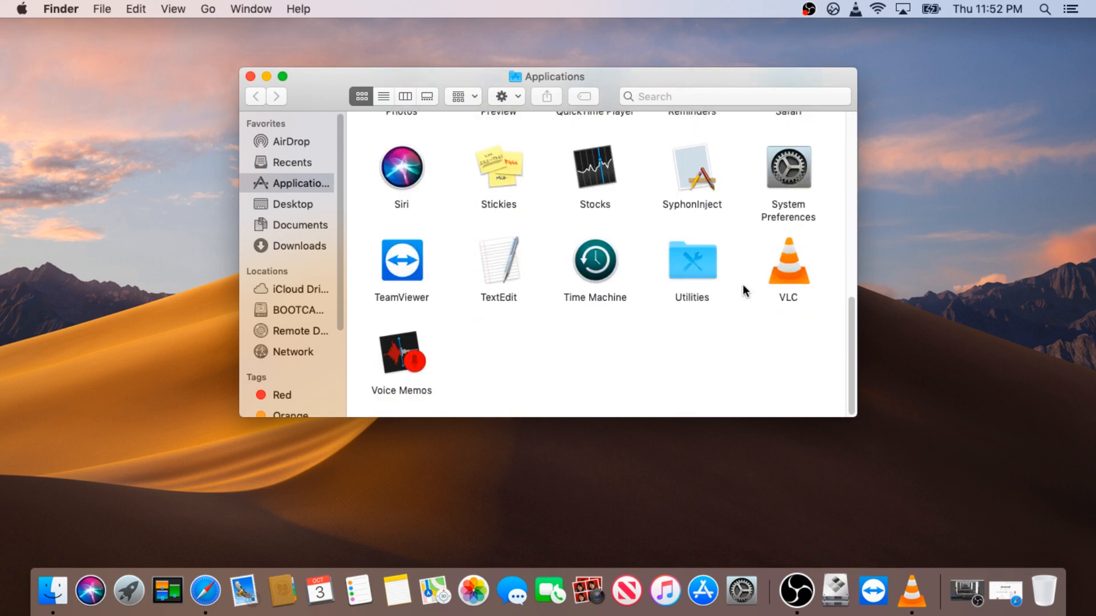
{"action": "mouse_move", "coordinate": [787, 275]}
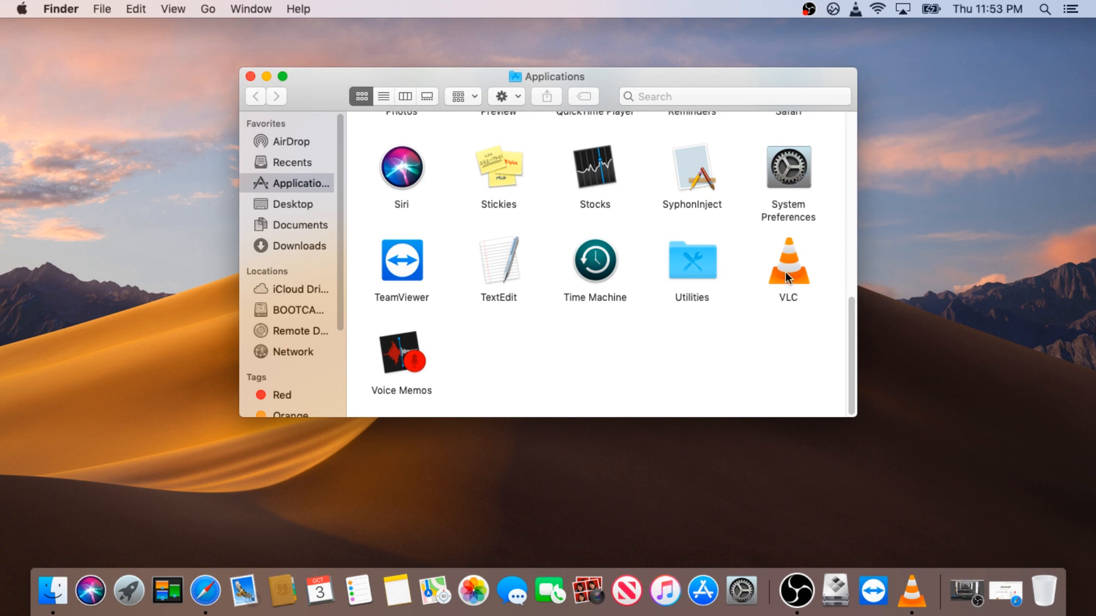
Bring up VLC's shortcut menu in Applications to move it to the Trash
{"action": "right_click", "coordinate": [785, 271]}
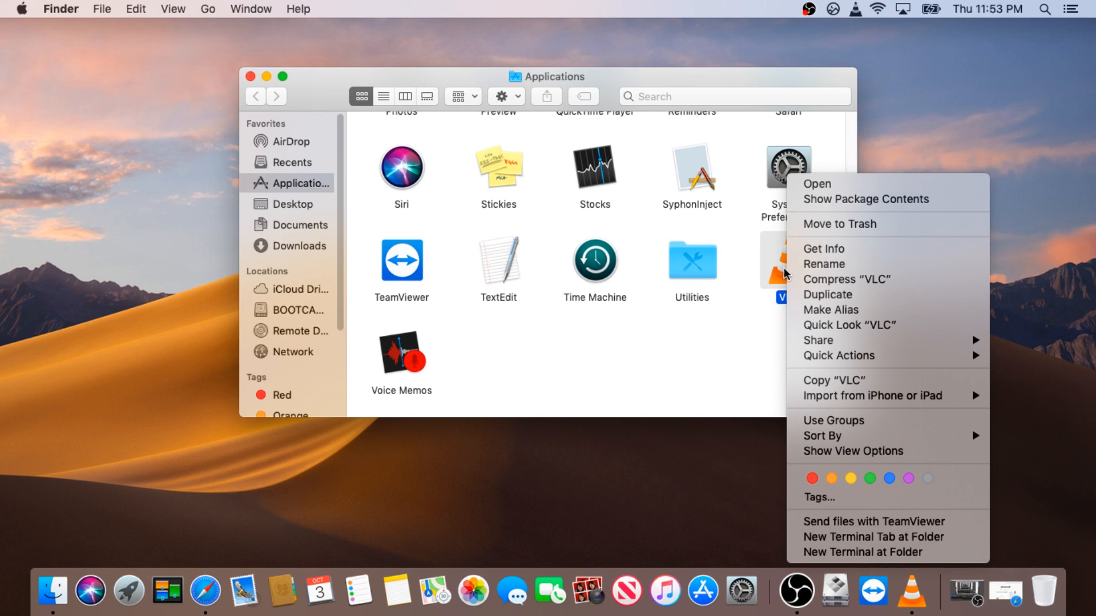
{"action": "mouse_move", "coordinate": [810, 253]}
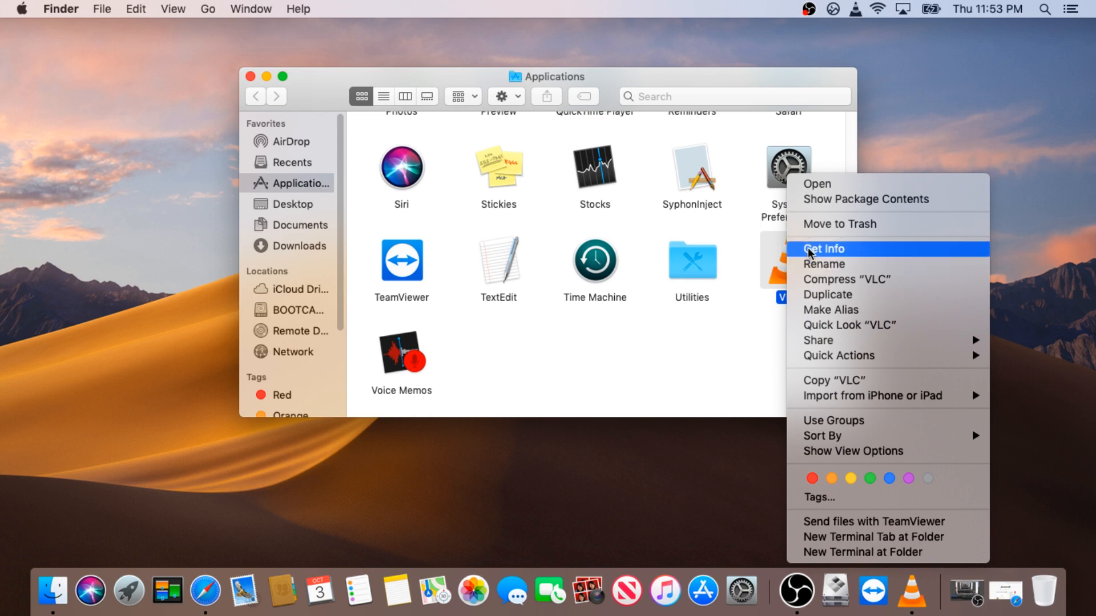
{"action": "mouse_move", "coordinate": [824, 223]}
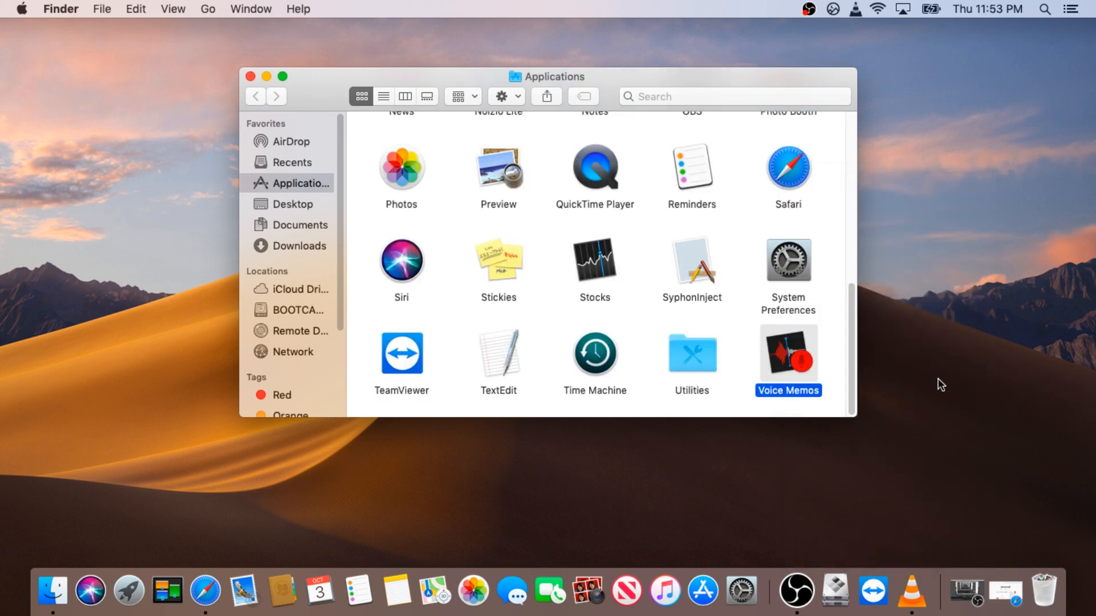
{"action": "mouse_move", "coordinate": [1049, 602]}
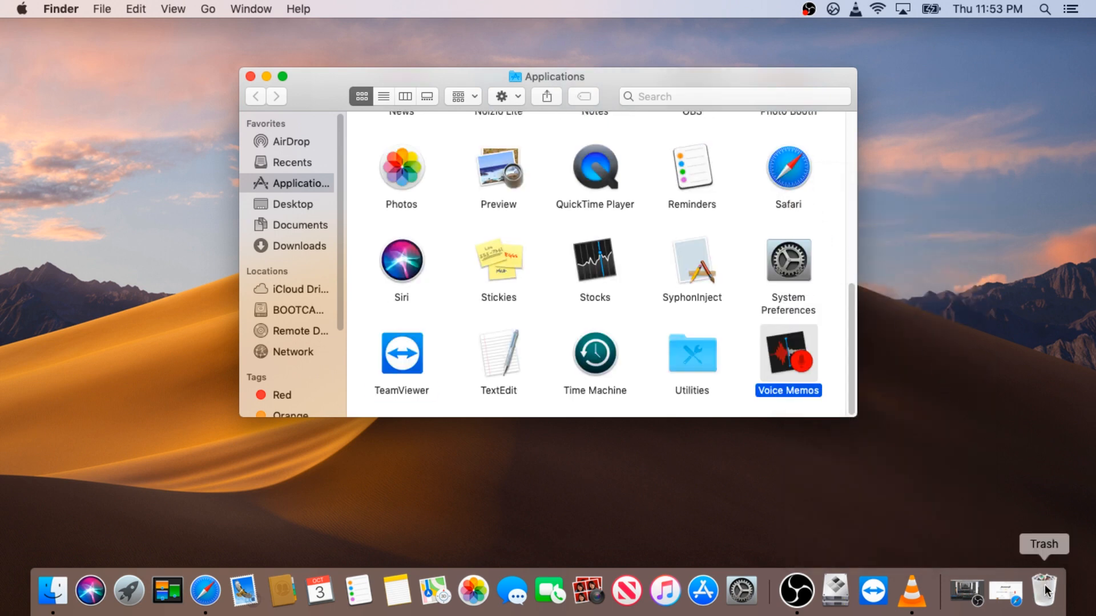
Empty the Trash from the Dock and confirm permanently erasing VLC
{"action": "right_click", "coordinate": [1041, 588]}
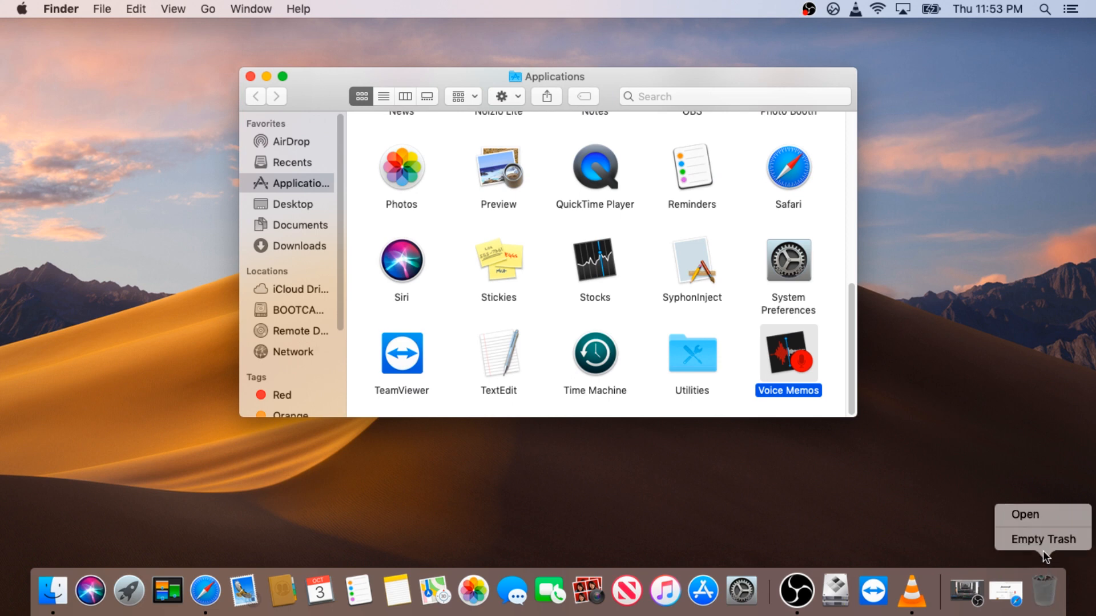
{"action": "mouse_move", "coordinate": [1041, 551]}
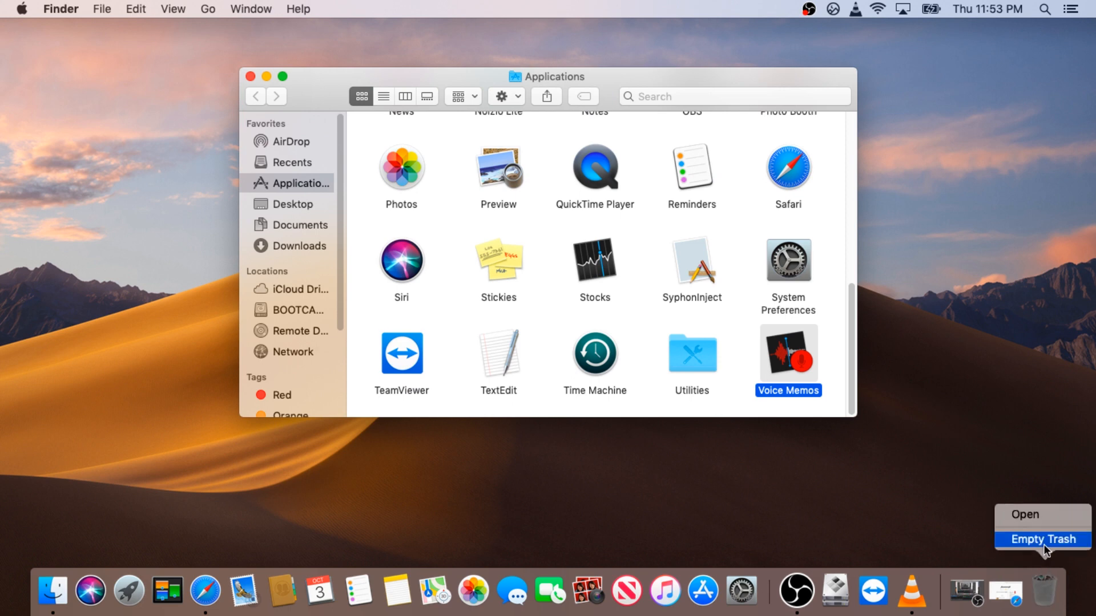
{"action": "left_click", "coordinate": [1043, 539]}
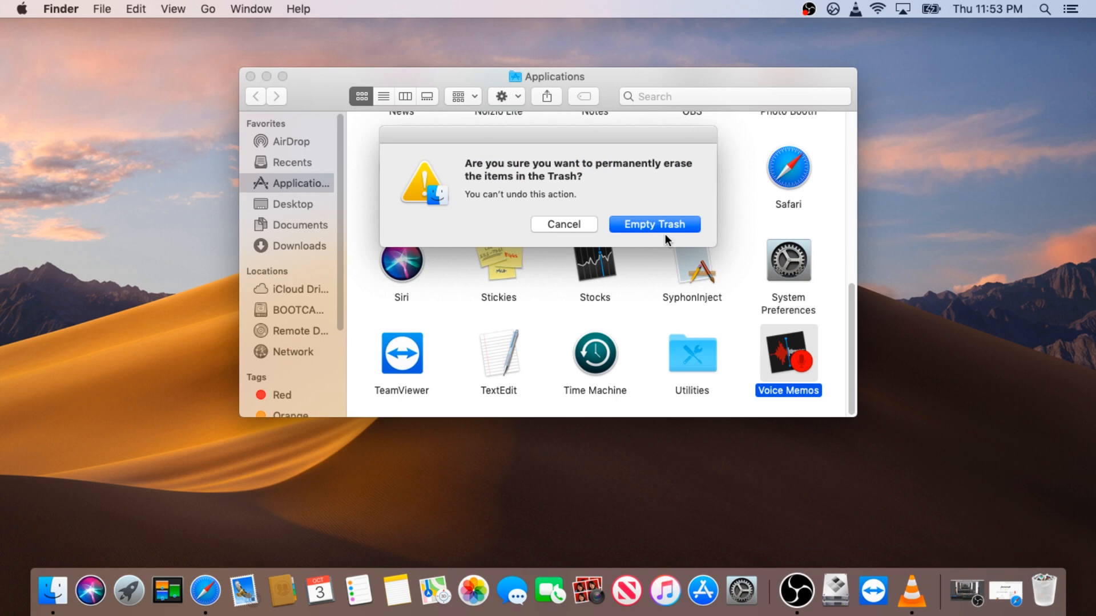
{"action": "left_click", "coordinate": [654, 223]}
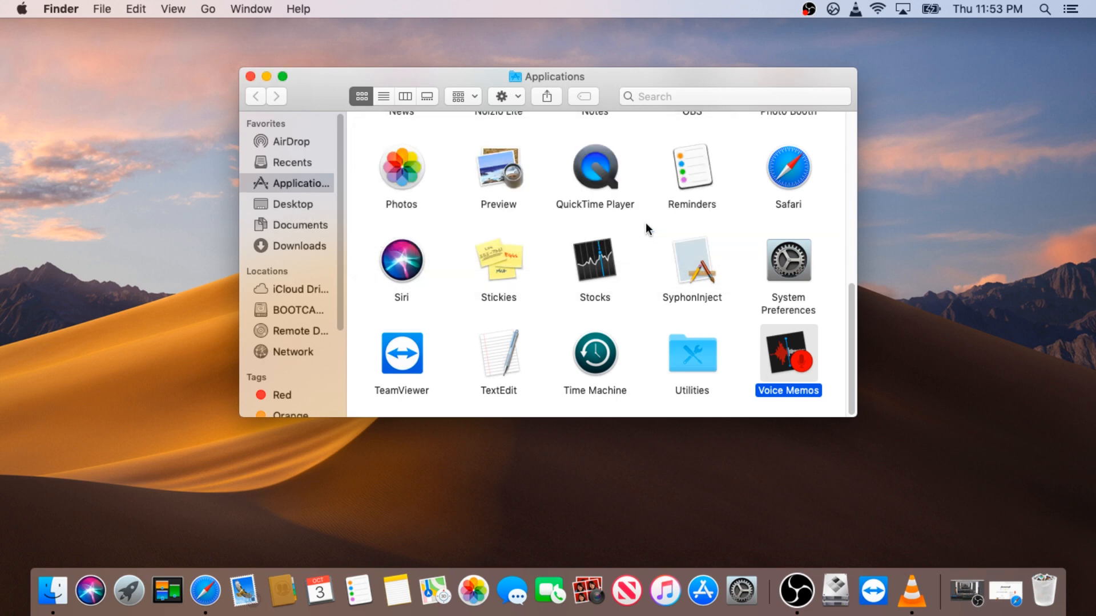
{"action": "mouse_move", "coordinate": [691, 262]}
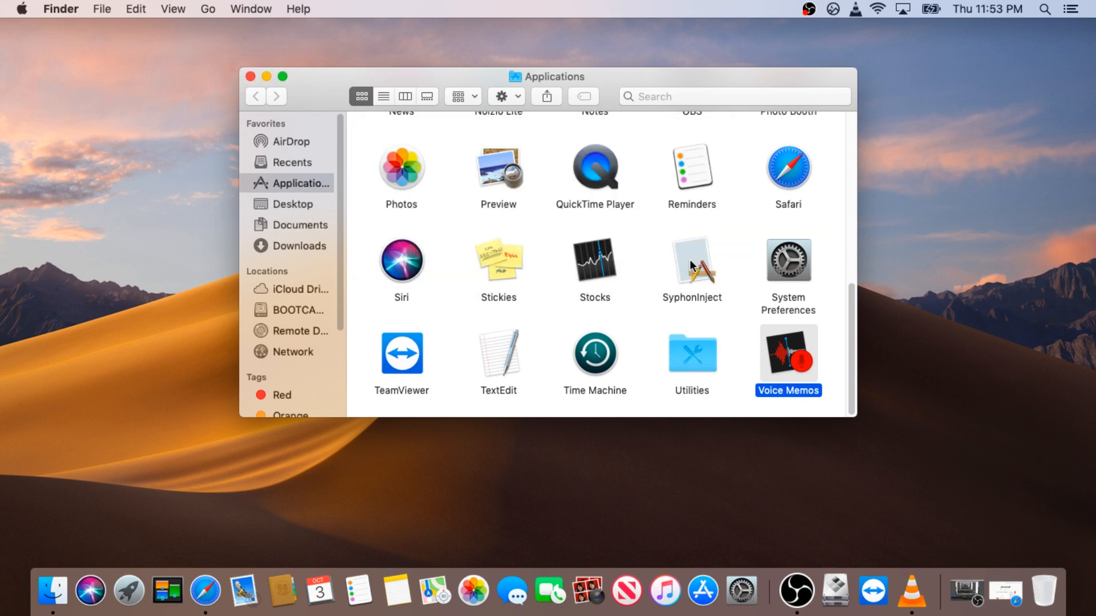
{"action": "mouse_move", "coordinate": [696, 281]}
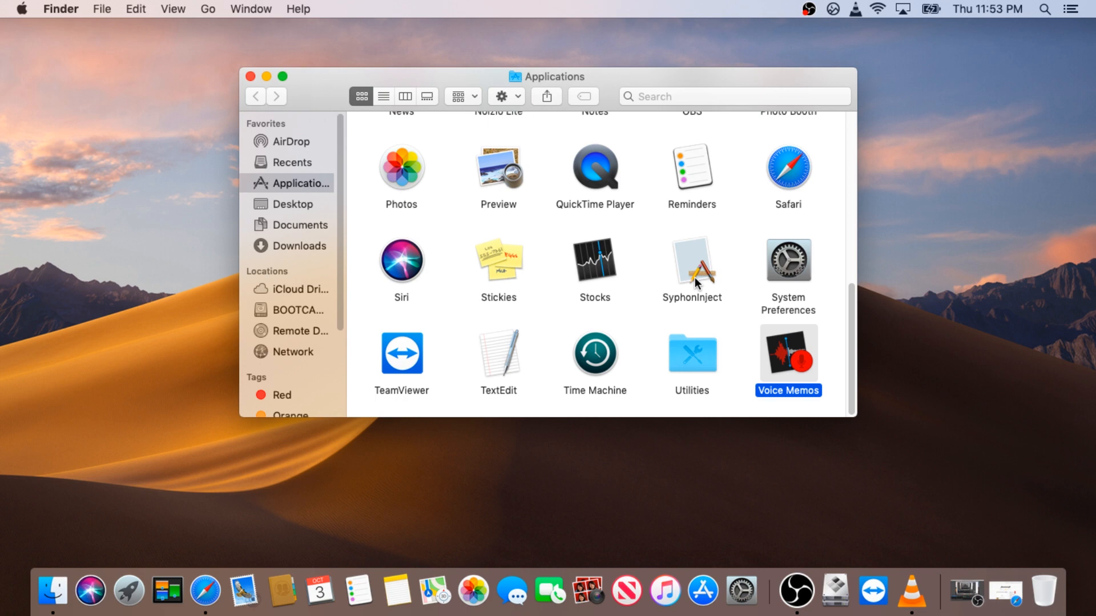
{"action": "mouse_move", "coordinate": [658, 295]}
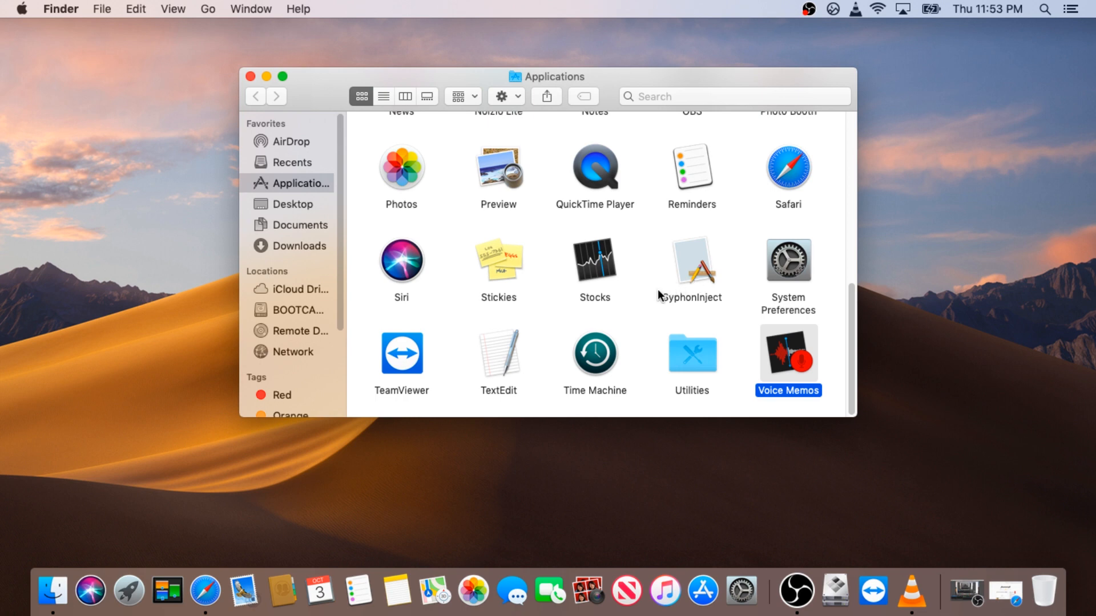
{"action": "mouse_move", "coordinate": [420, 350]}
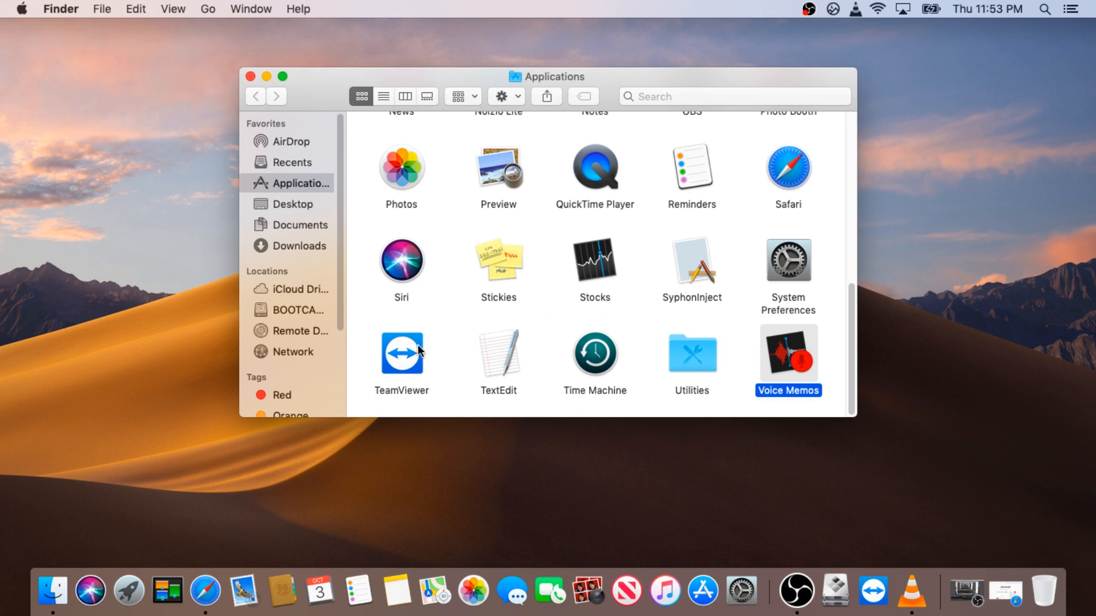
Drag TeamViewer from Applications onto the Dock Trash and approve the permission prompt
{"action": "left_click_drag", "start_coordinate": [401, 353], "coordinate": [615, 422]}
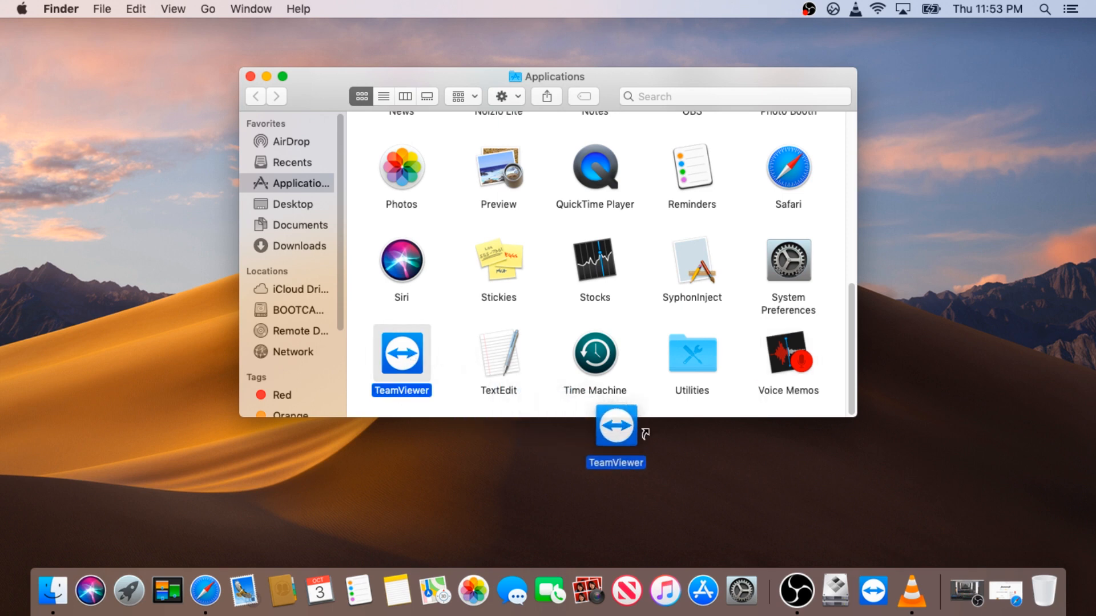
{"action": "left_click_drag", "start_coordinate": [615, 425], "coordinate": [752, 445]}
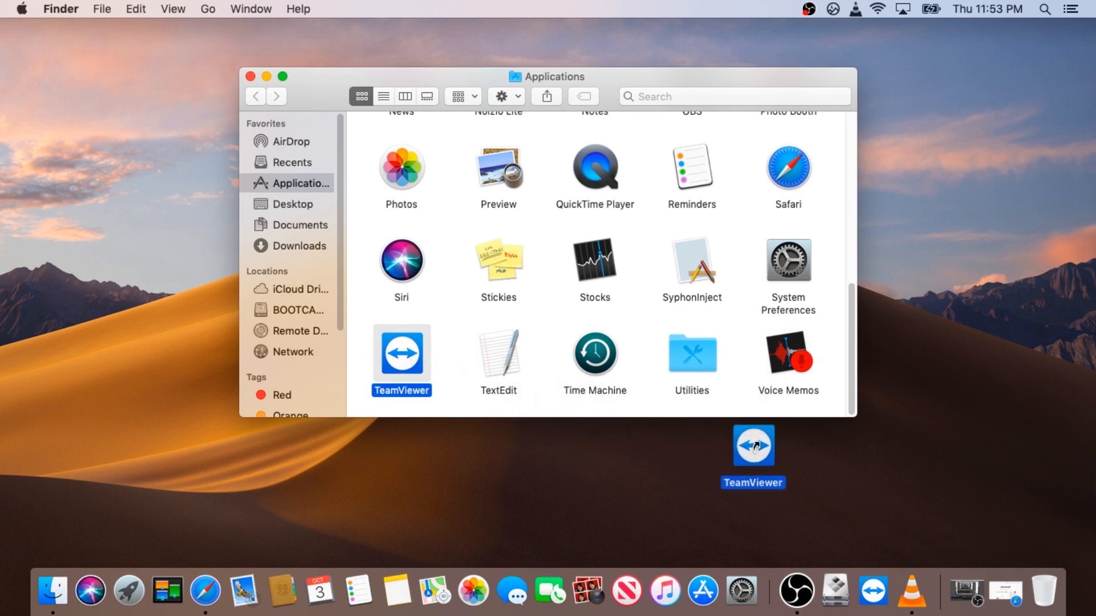
{"action": "left_click_drag", "start_coordinate": [752, 445], "coordinate": [875, 480]}
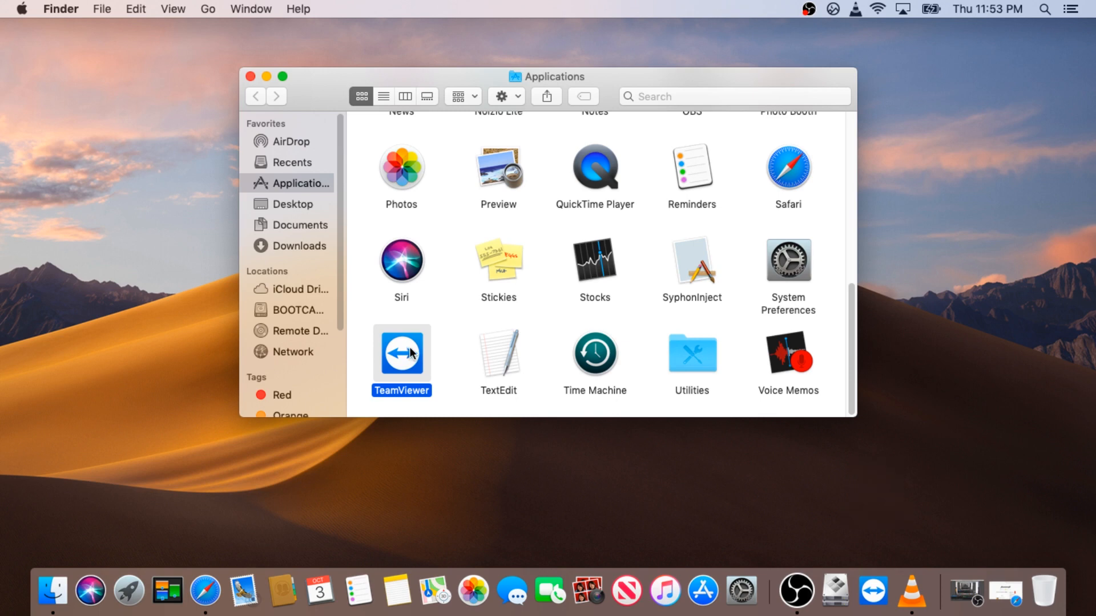
{"action": "left_click_drag", "start_coordinate": [401, 352], "coordinate": [1023, 528]}
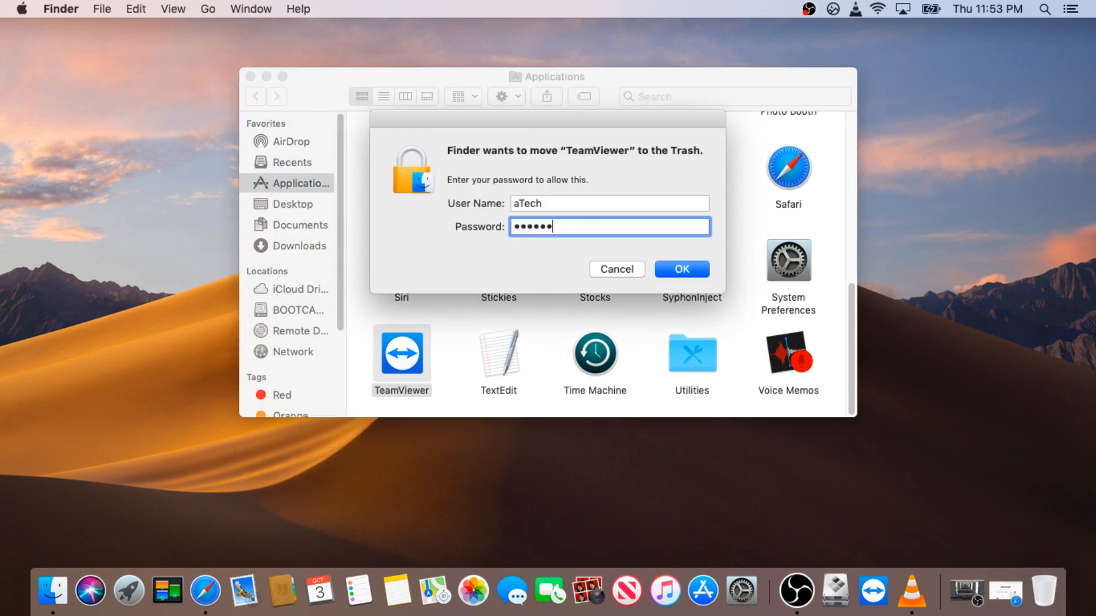
{"action": "left_click", "coordinate": [681, 268]}
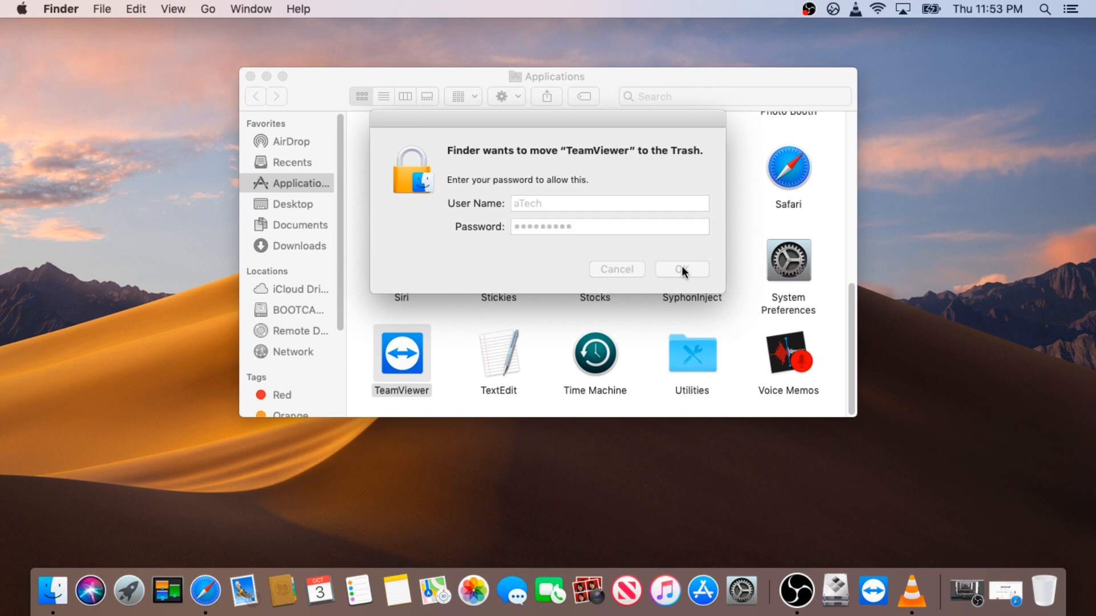
{"action": "left_click", "coordinate": [681, 268]}
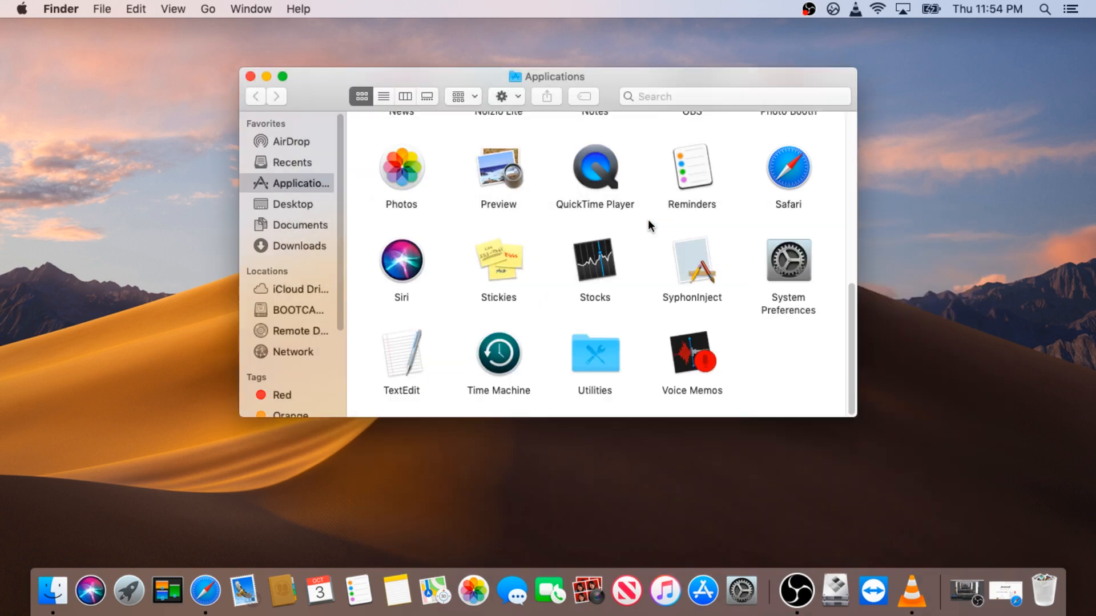
{"action": "mouse_move", "coordinate": [684, 268]}
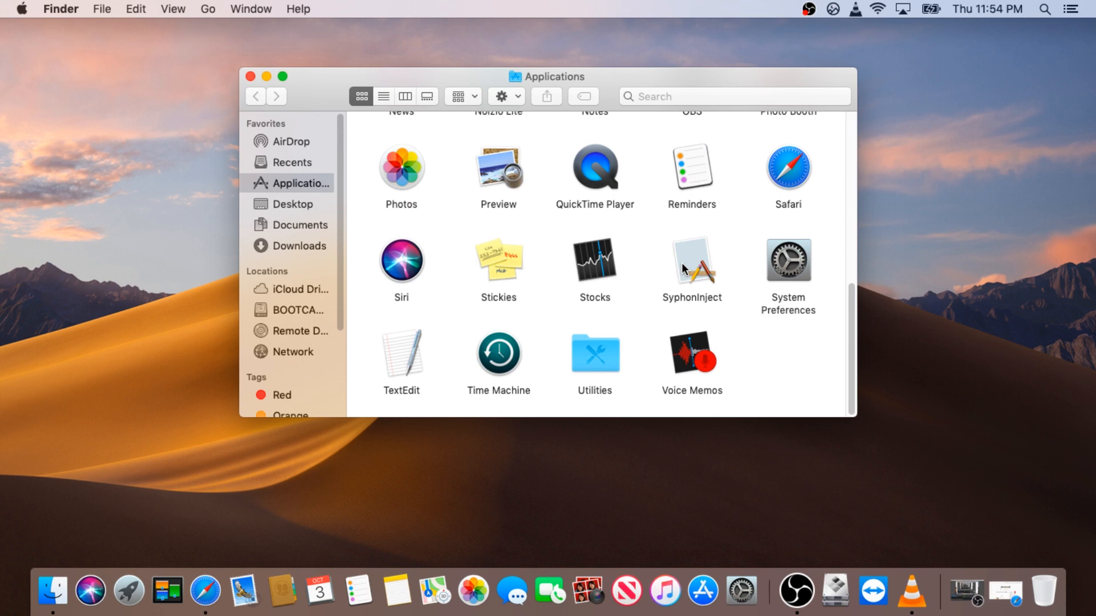
{"action": "mouse_move", "coordinate": [630, 242]}
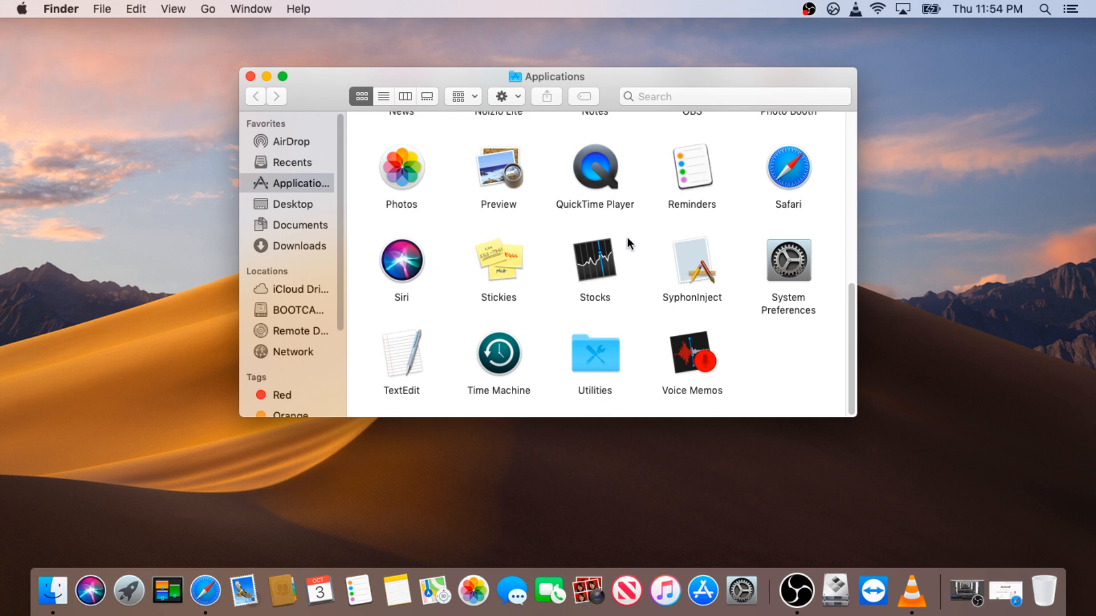
{"action": "mouse_move", "coordinate": [594, 267]}
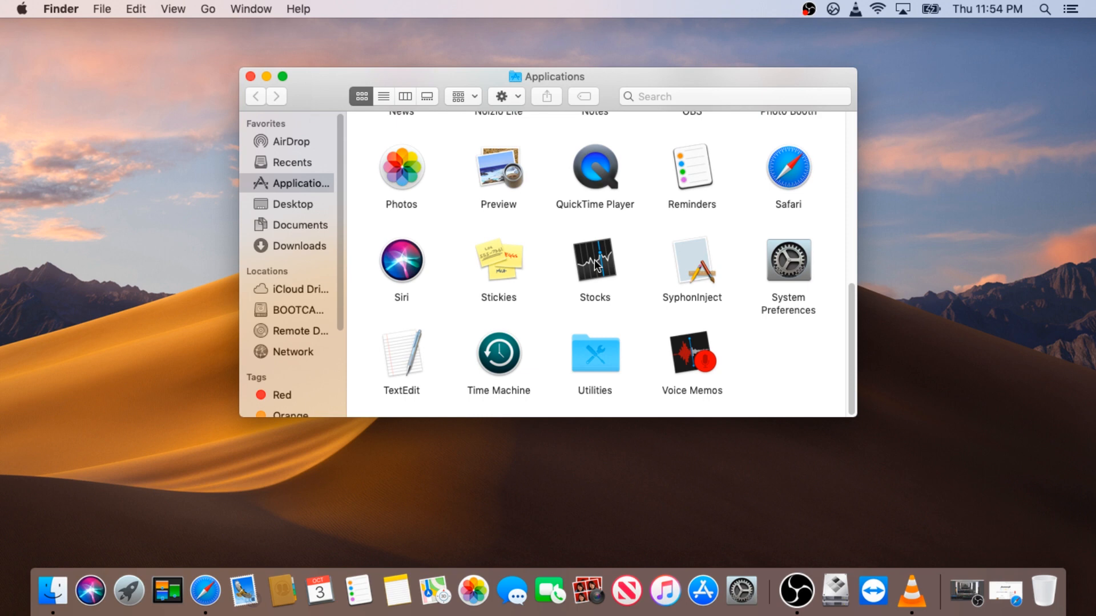
{"action": "mouse_move", "coordinate": [291, 406]}
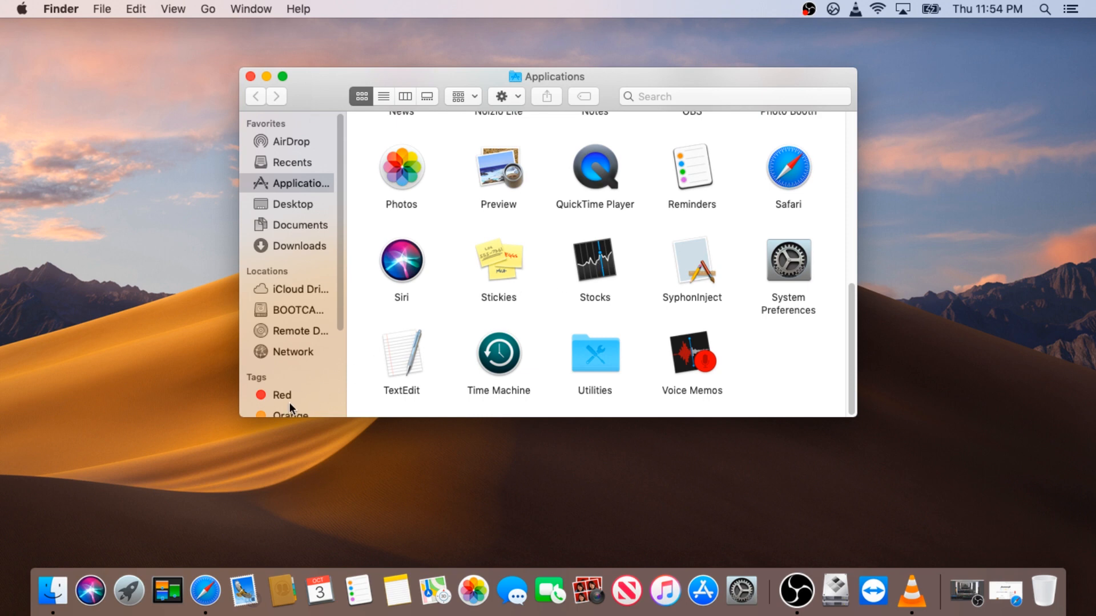
{"action": "mouse_move", "coordinate": [123, 598]}
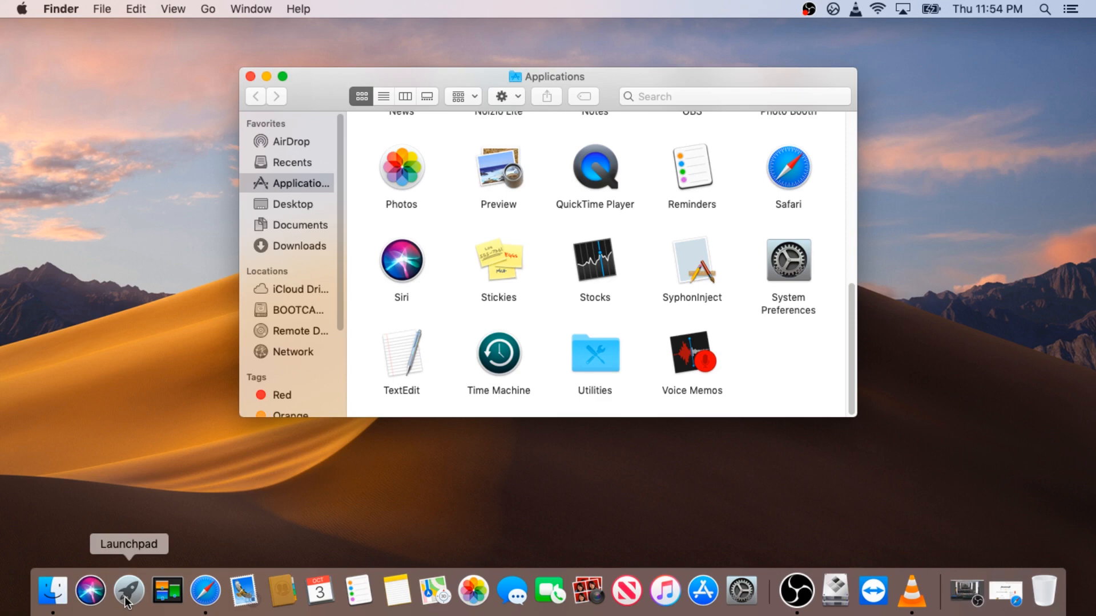
Launch Launchpad from the Dock to show the grid of installed apps
{"action": "left_click", "coordinate": [130, 594]}
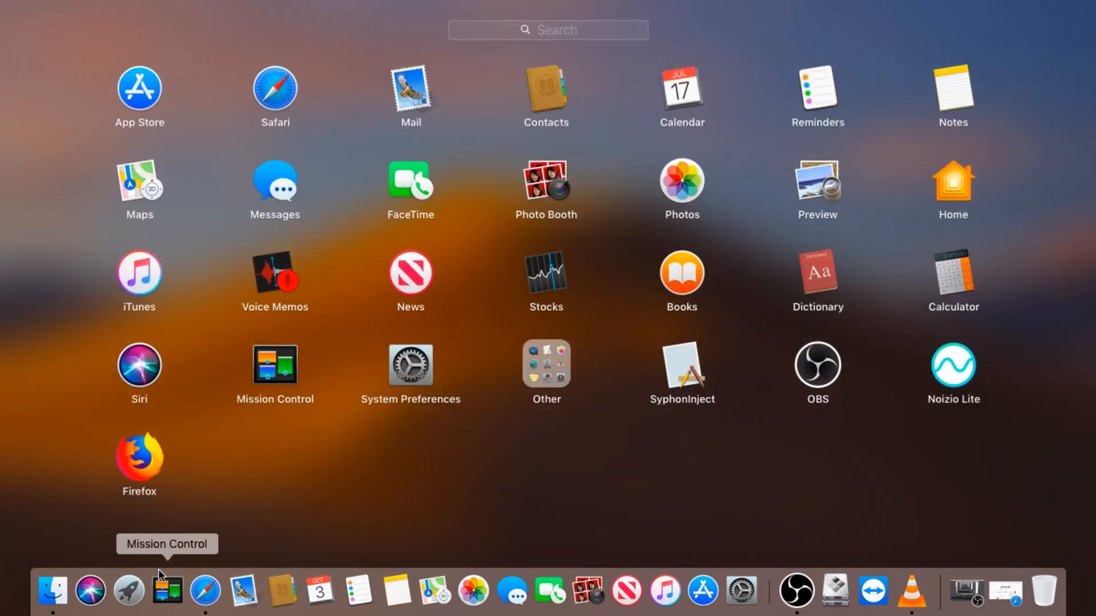
{"action": "mouse_move", "coordinate": [801, 406]}
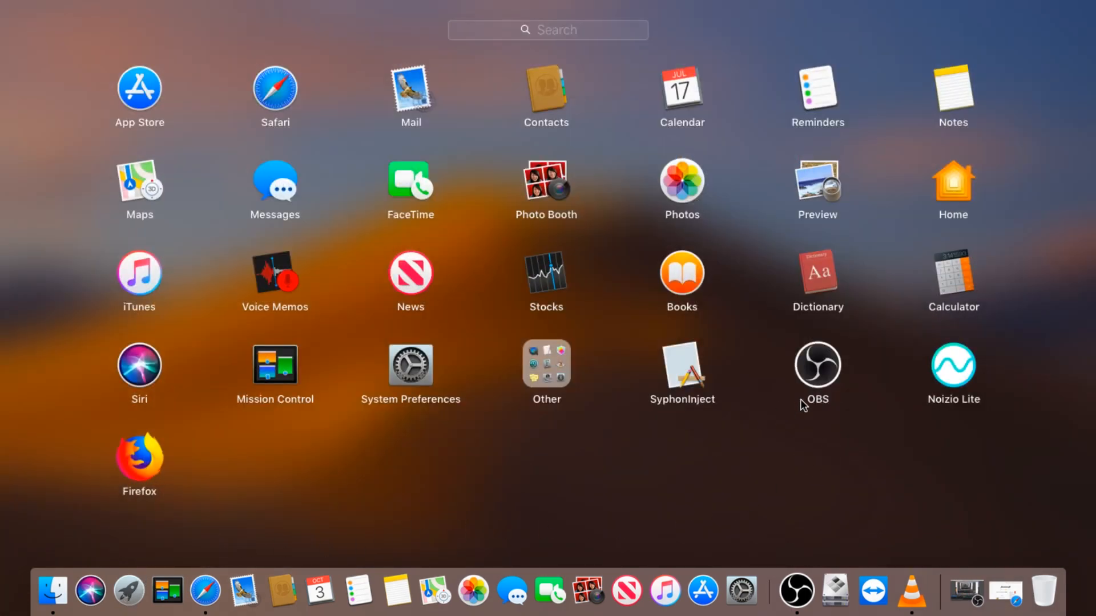
{"action": "mouse_move", "coordinate": [949, 420]}
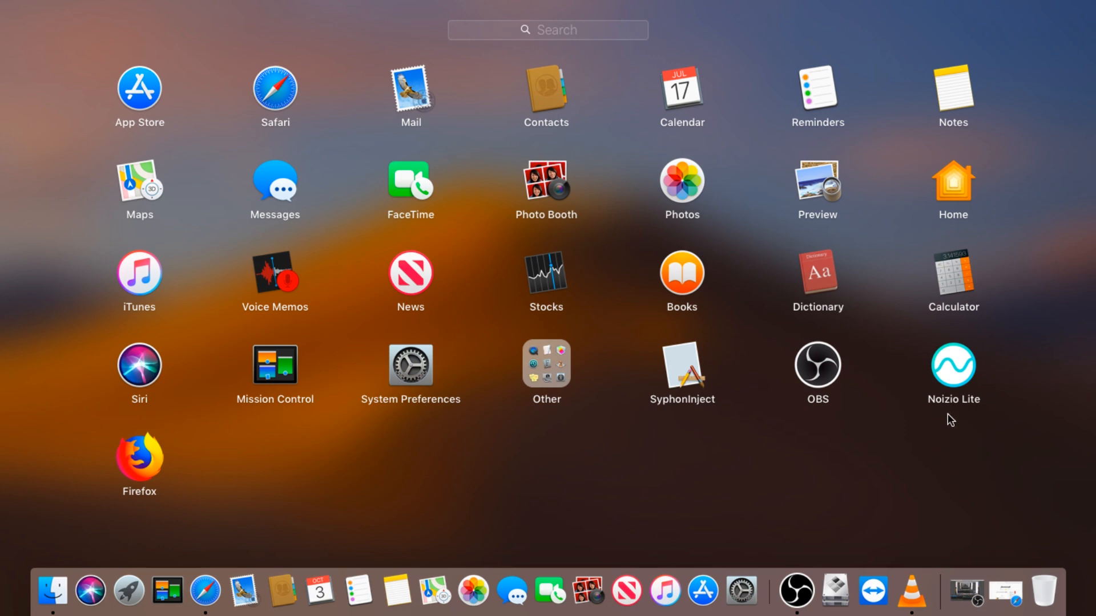
{"action": "mouse_move", "coordinate": [952, 381]}
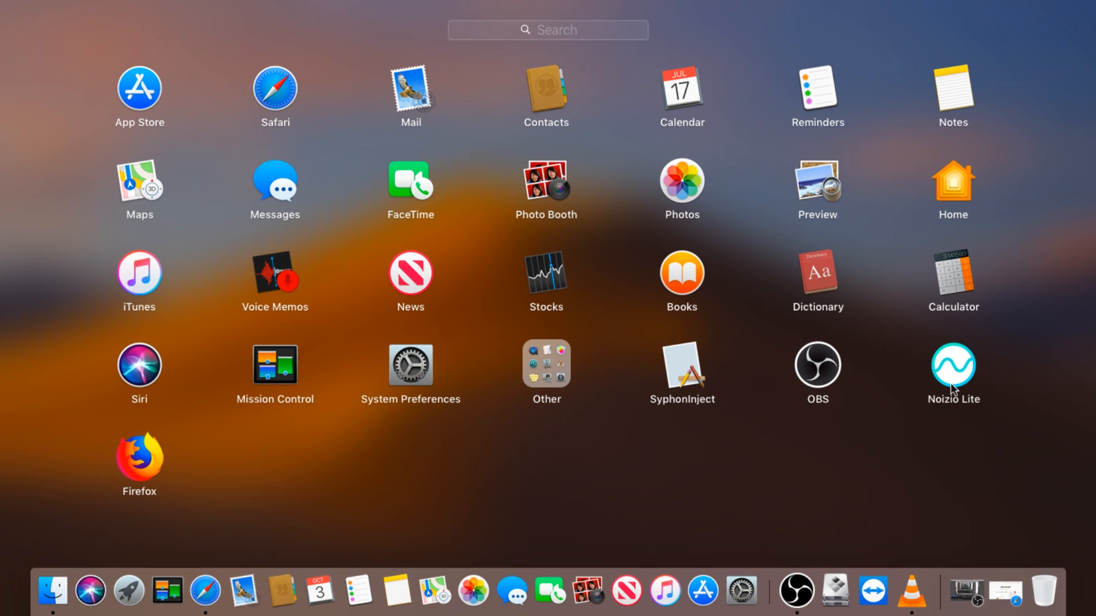
{"action": "mouse_move", "coordinate": [959, 376]}
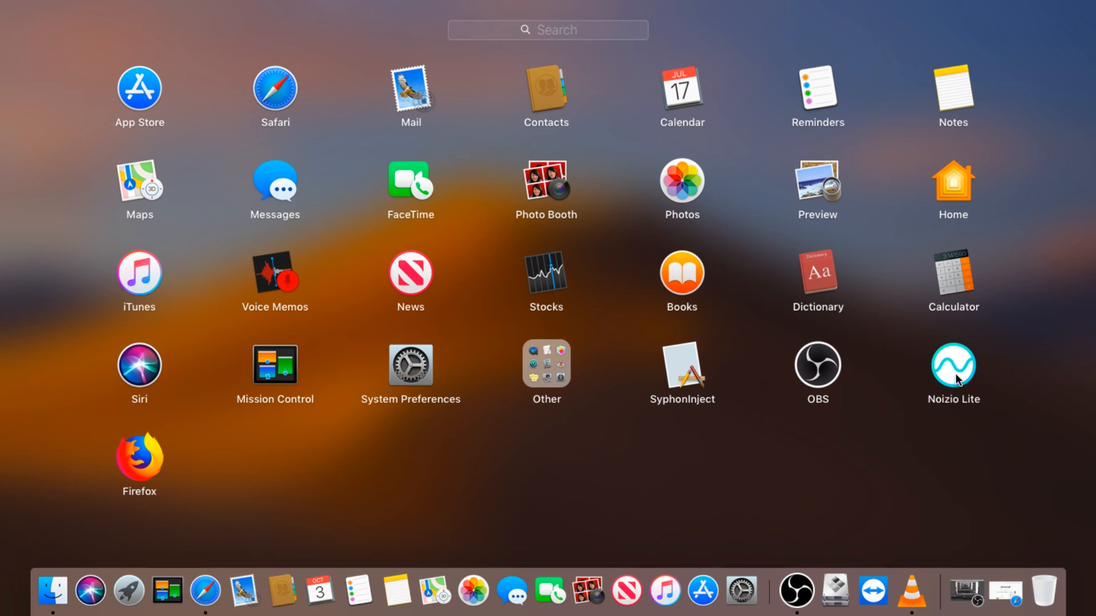
Put Noizio Lite into jiggle mode, delete it via its X badge and confirm
{"action": "left_click", "coordinate": [953, 366]}
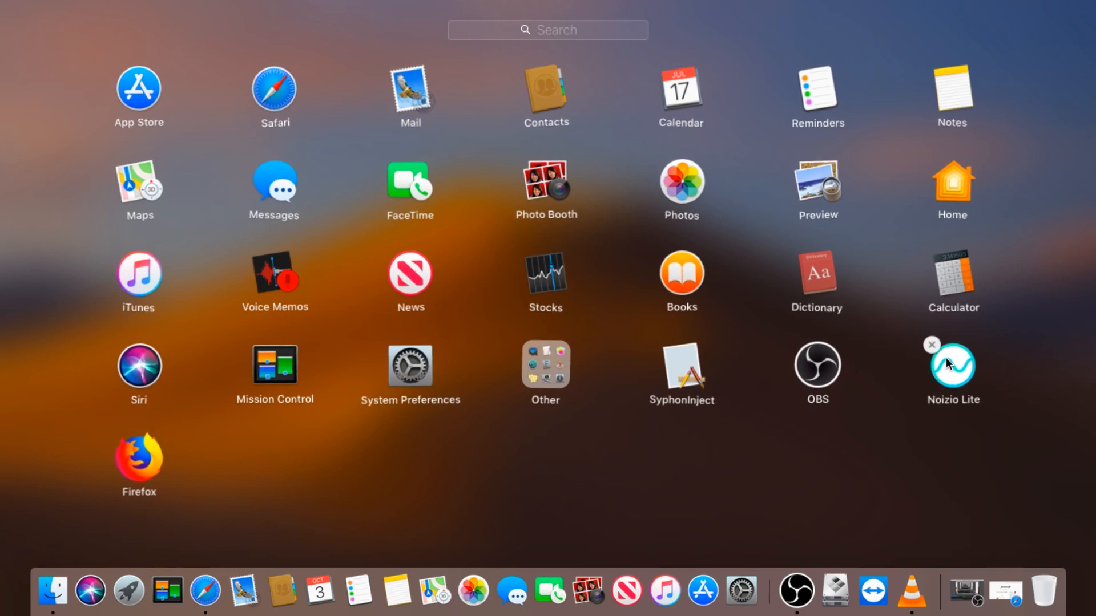
{"action": "mouse_move", "coordinate": [937, 351]}
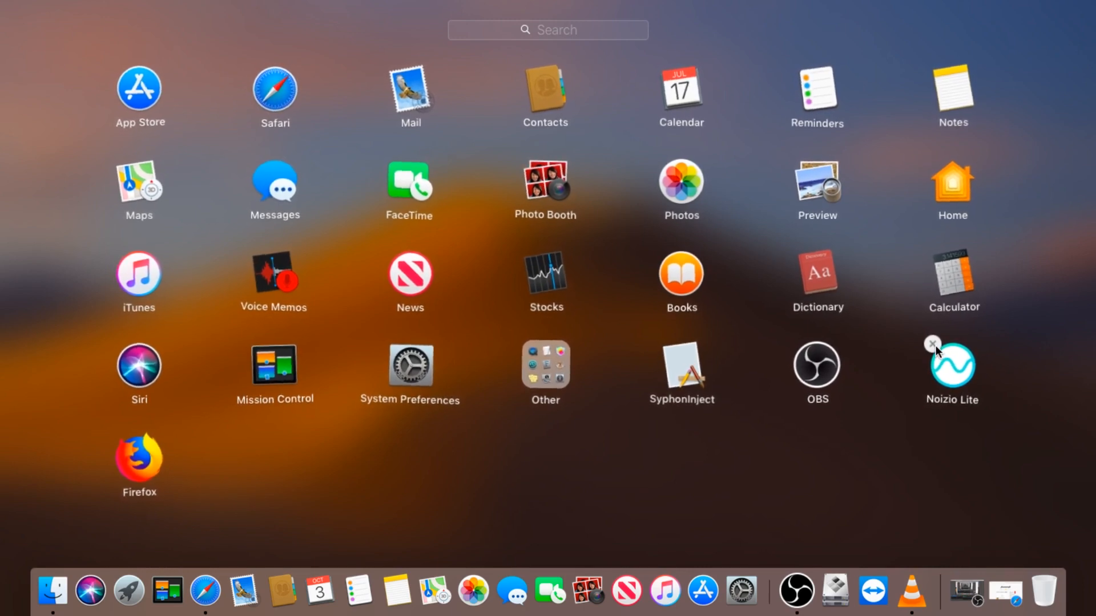
{"action": "left_click", "coordinate": [931, 343]}
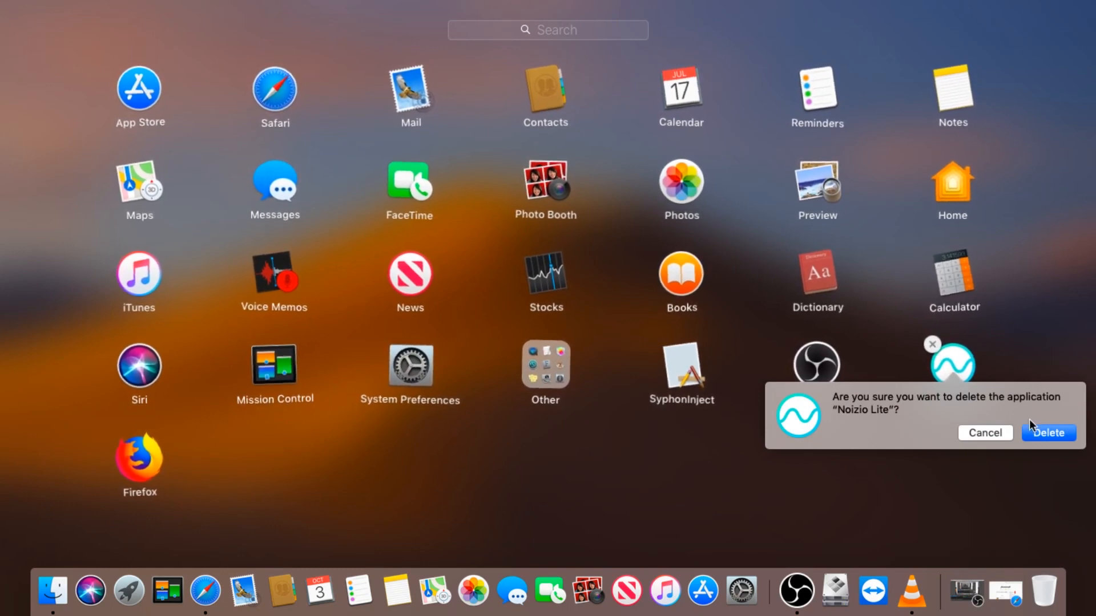
{"action": "left_click", "coordinate": [1050, 433]}
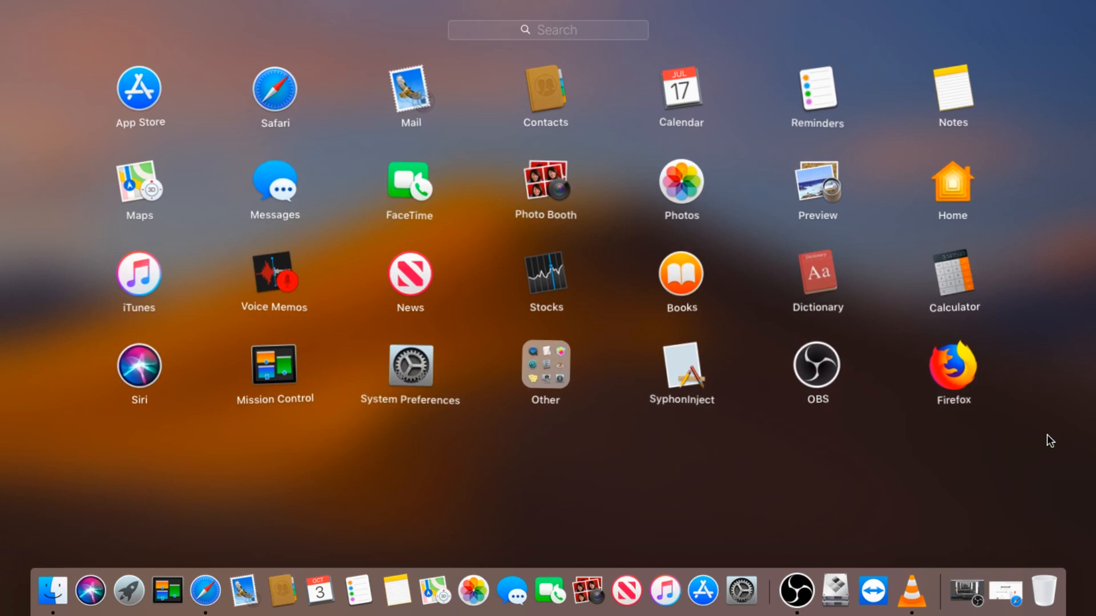
{"action": "mouse_move", "coordinate": [127, 601]}
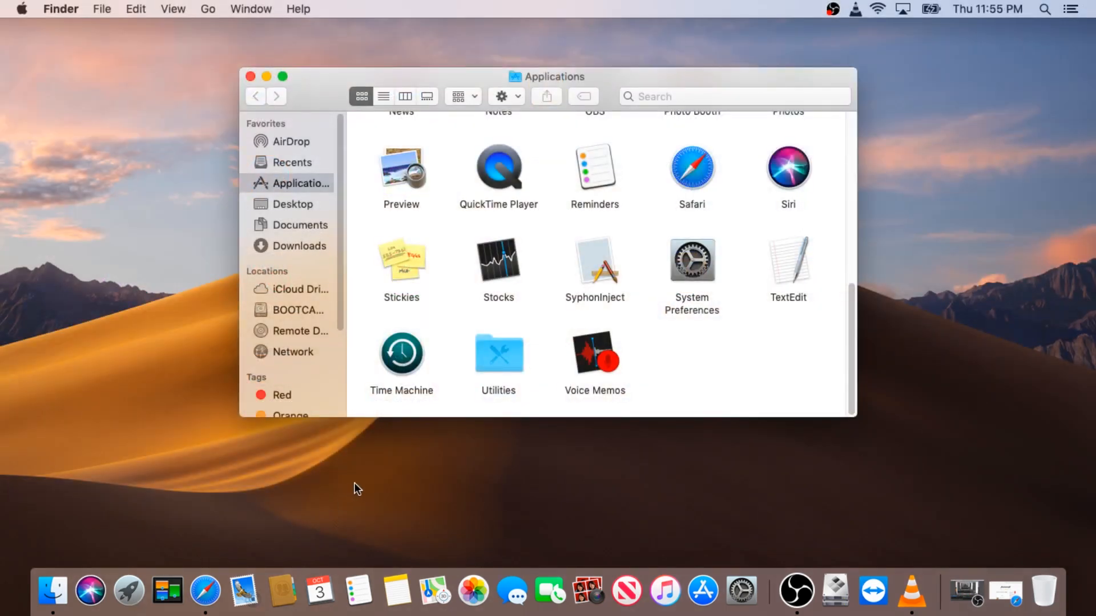
{"action": "mouse_move", "coordinate": [203, 596]}
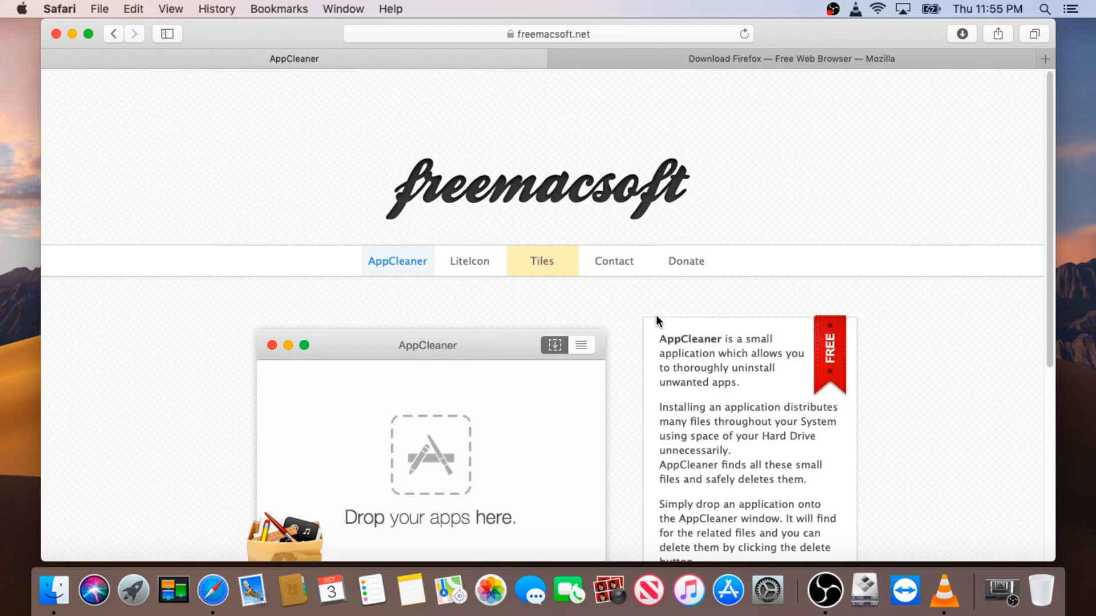
{"action": "scroll", "scroll_direction": "down", "scroll_amount": 3}
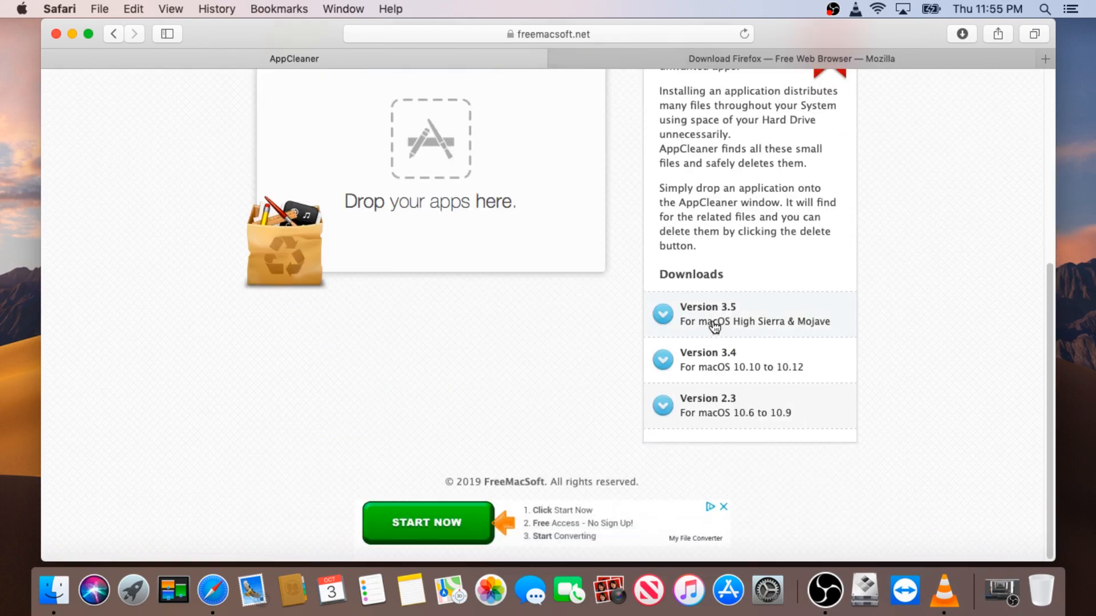
{"action": "mouse_move", "coordinate": [583, 280]}
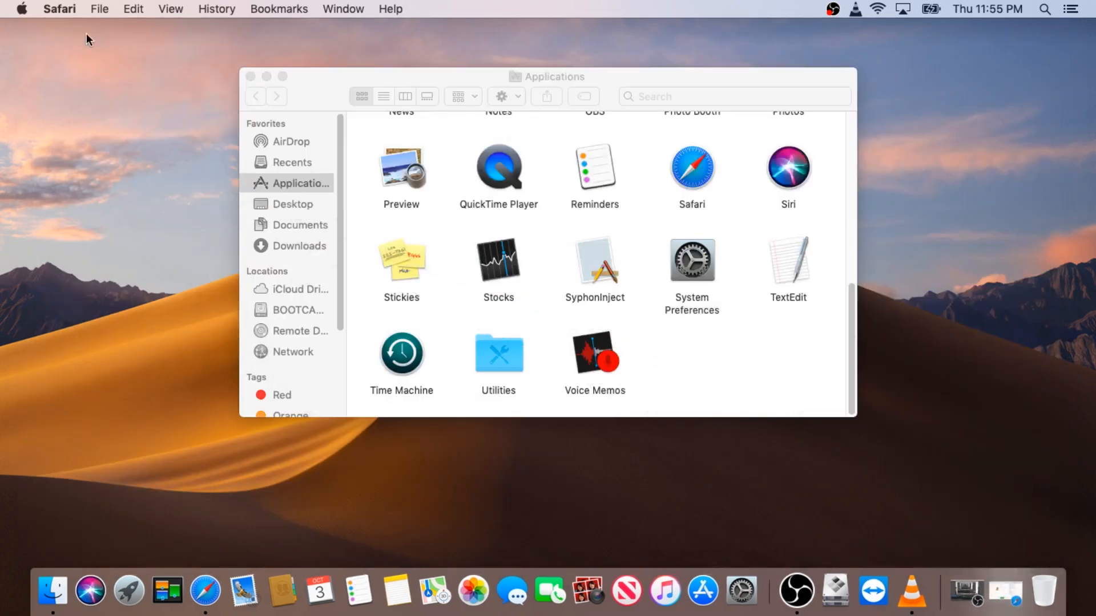
Go to Downloads and launch AppCleaner from there
{"action": "left_click", "coordinate": [212, 10]}
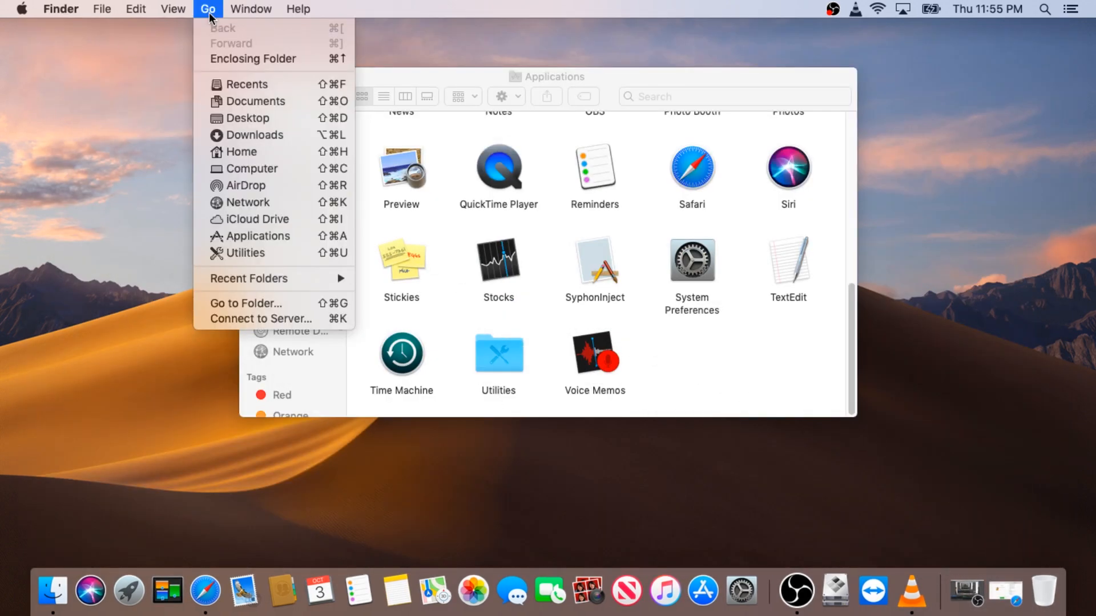
{"action": "mouse_move", "coordinate": [269, 164]}
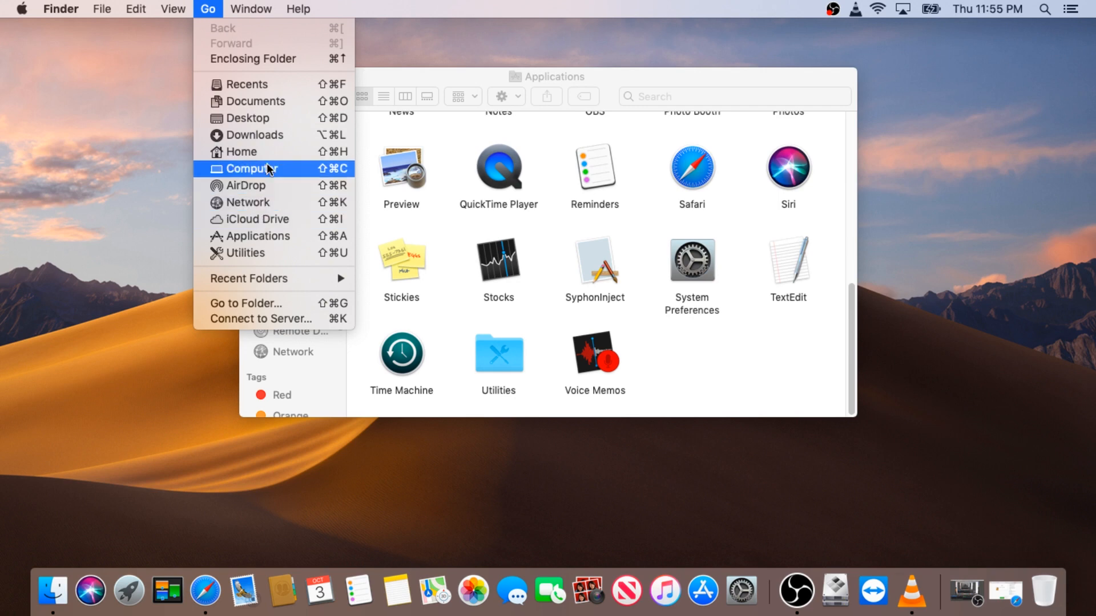
{"action": "mouse_move", "coordinate": [258, 147]}
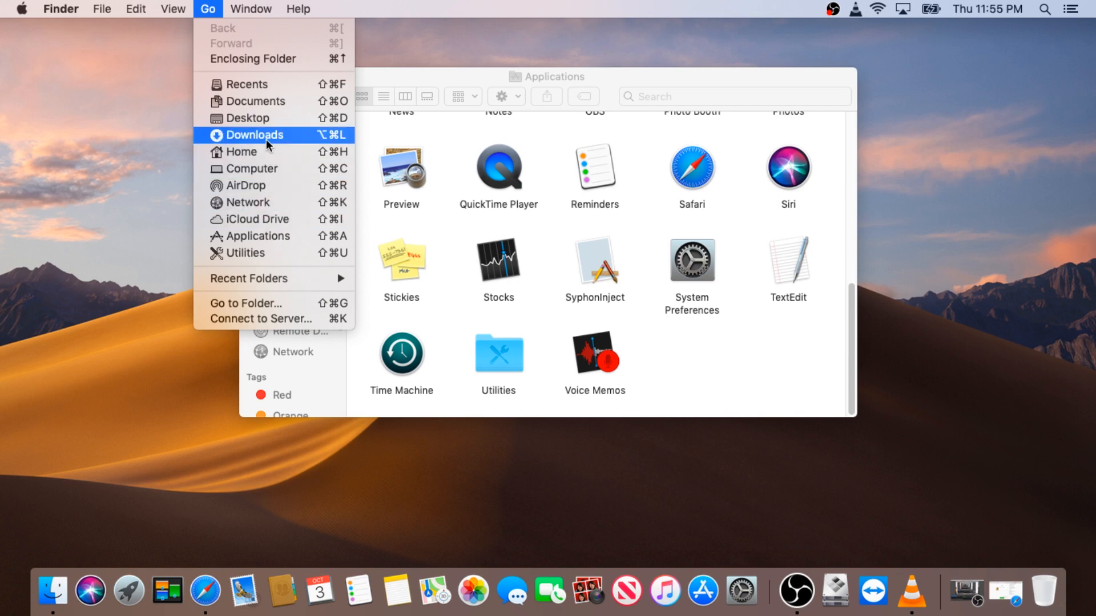
{"action": "left_click", "coordinate": [255, 135]}
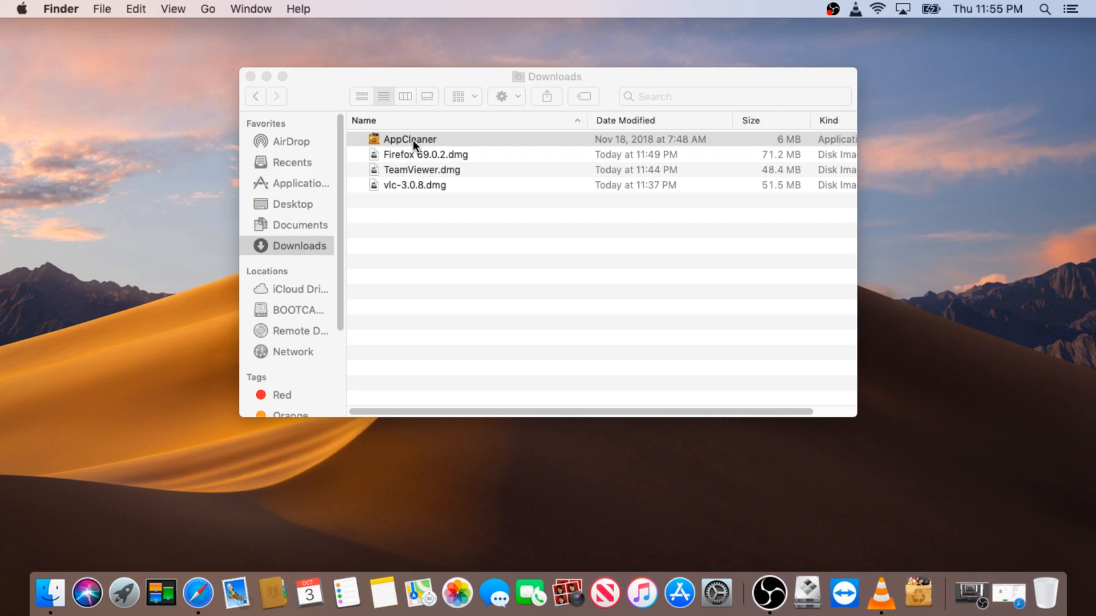
{"action": "double_click", "coordinate": [410, 139]}
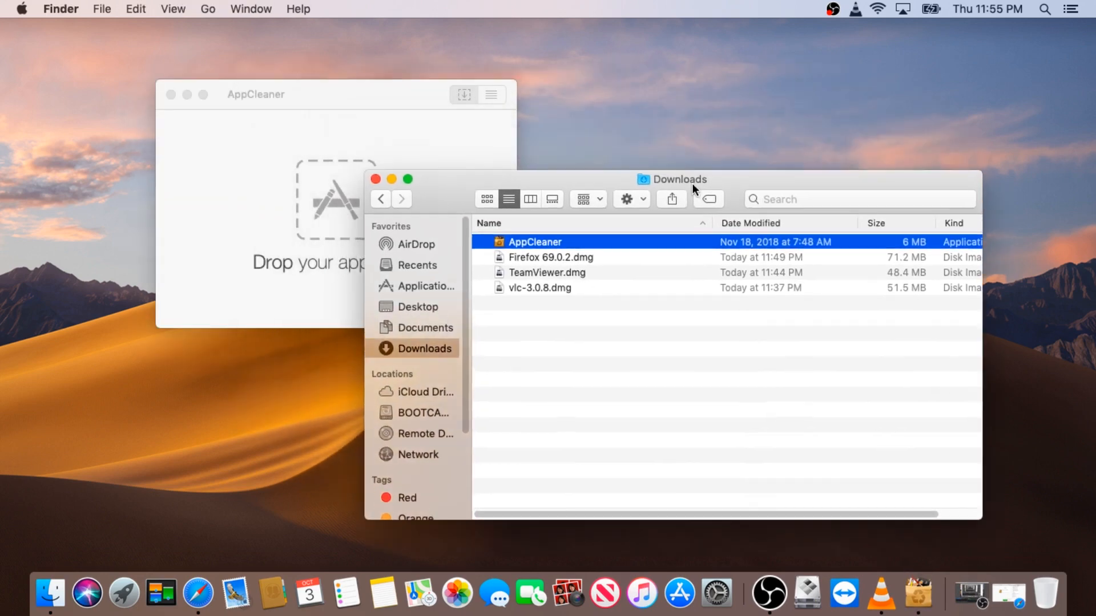
{"action": "left_click", "coordinate": [208, 9]}
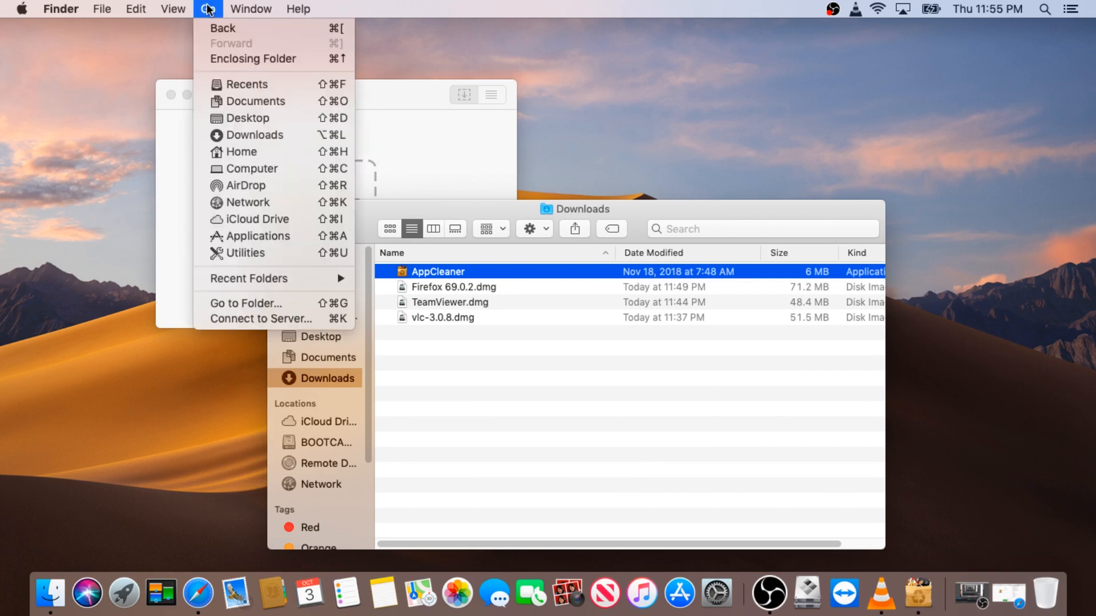
Switch Finder to the Applications folder beside AppCleaner's drop window
{"action": "left_click", "coordinate": [258, 235]}
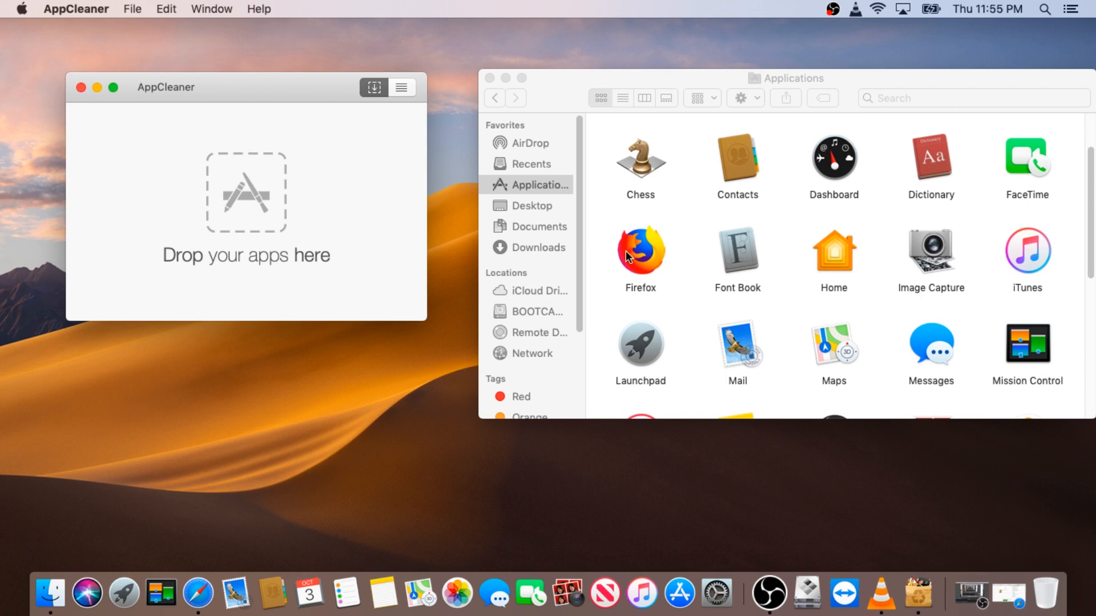
{"action": "mouse_move", "coordinate": [641, 255]}
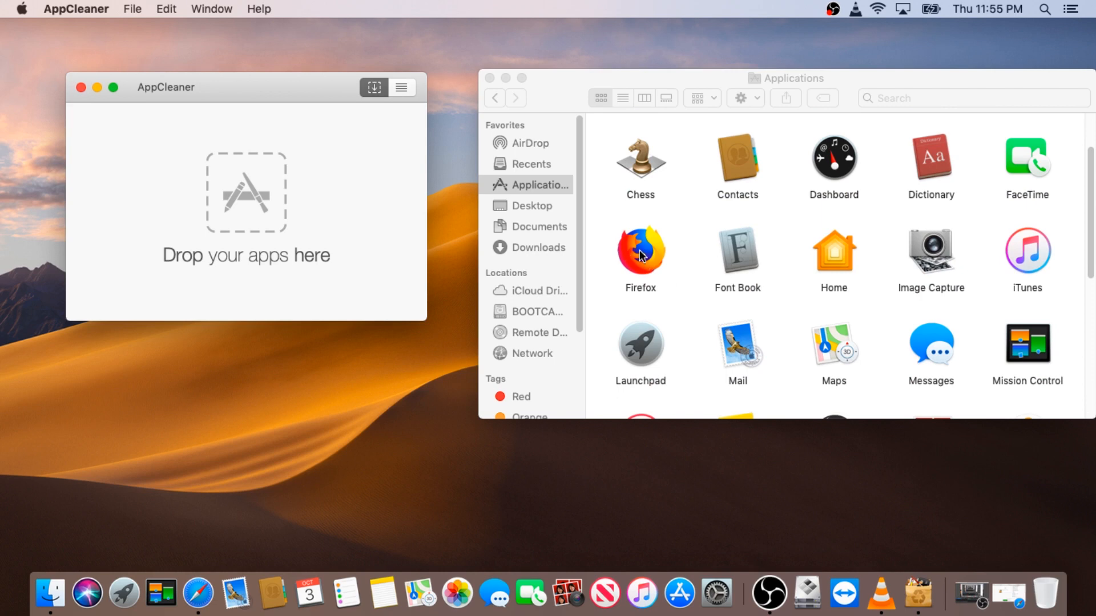
Drop Firefox onto AppCleaner and remove it with all its found files
{"action": "left_click_drag", "start_coordinate": [639, 251], "coordinate": [245, 193]}
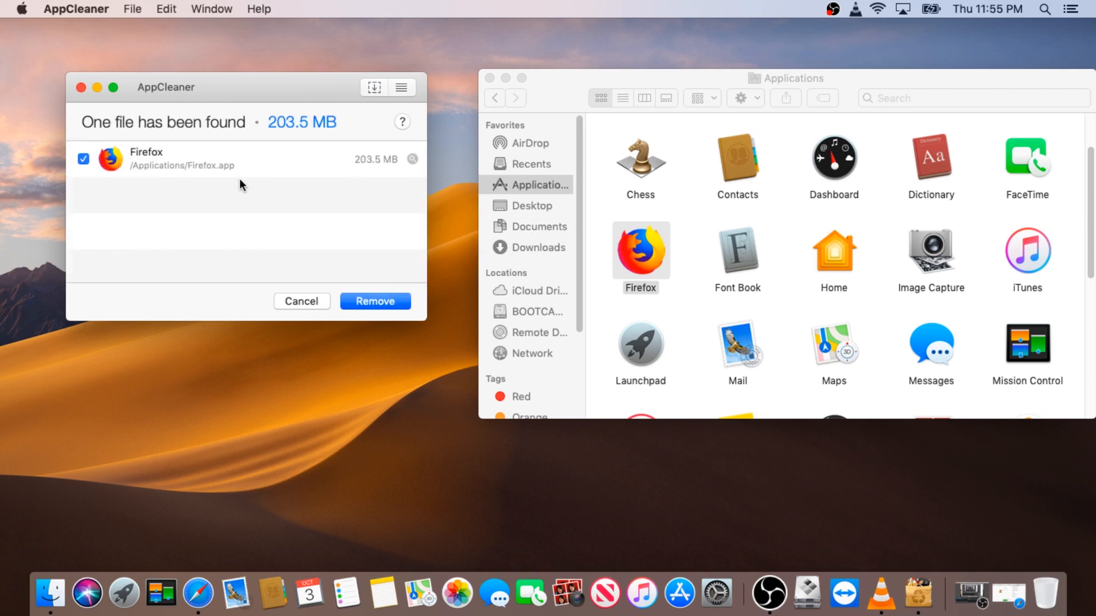
{"action": "mouse_move", "coordinate": [247, 187]}
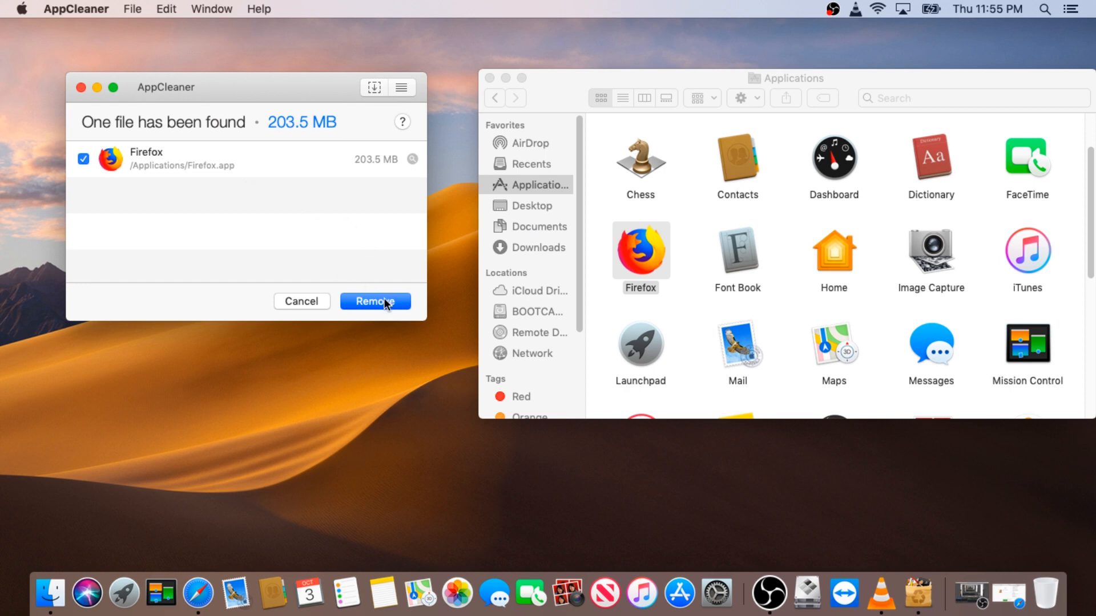
{"action": "mouse_move", "coordinate": [243, 218]}
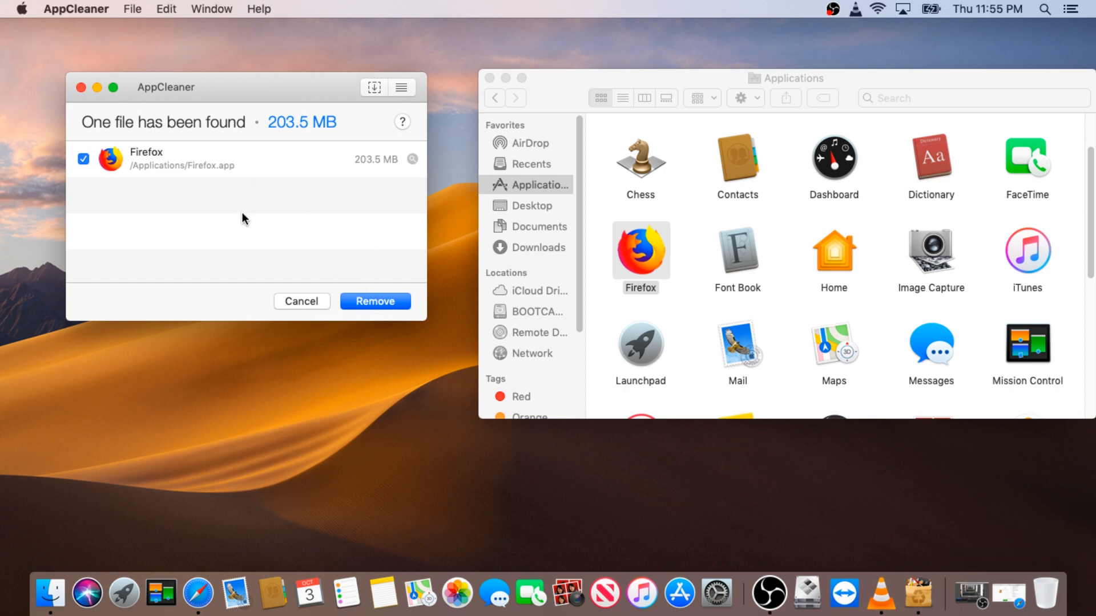
{"action": "mouse_move", "coordinate": [151, 166]}
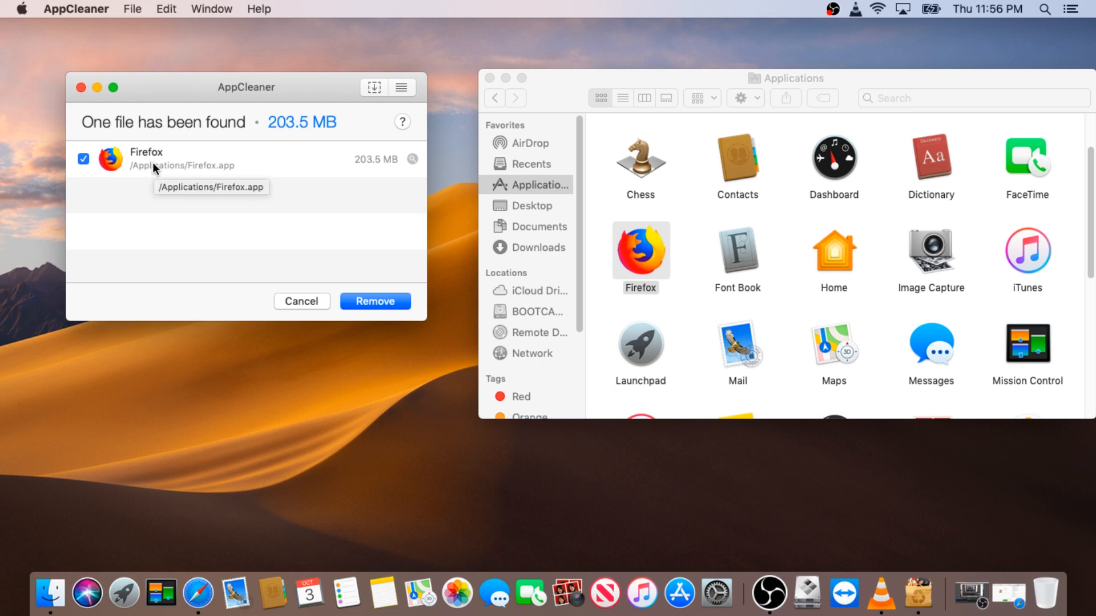
{"action": "mouse_move", "coordinate": [87, 167]}
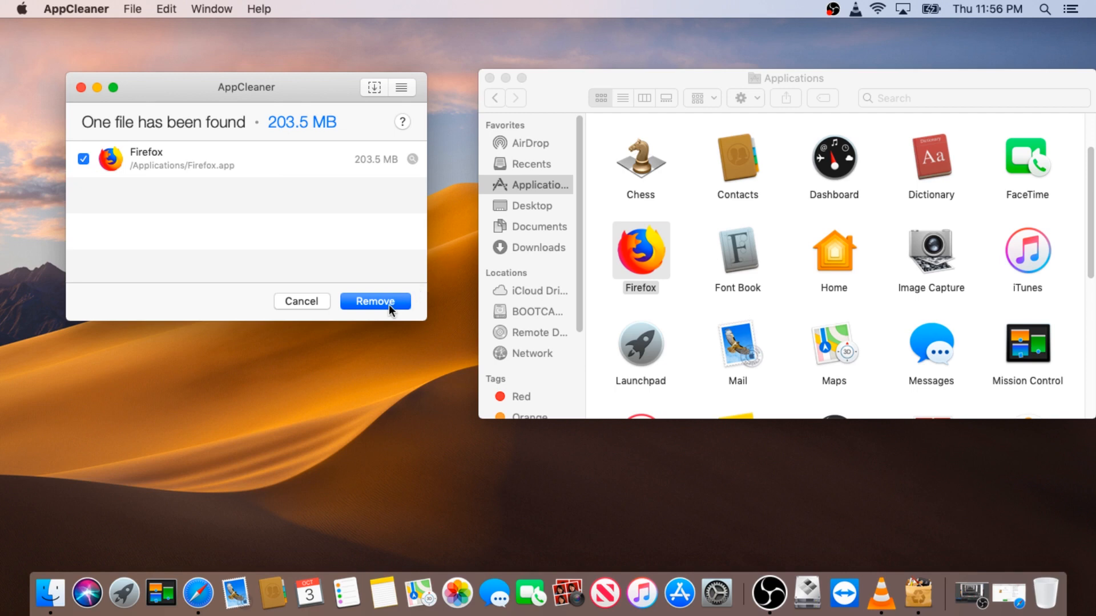
{"action": "left_click", "coordinate": [374, 301]}
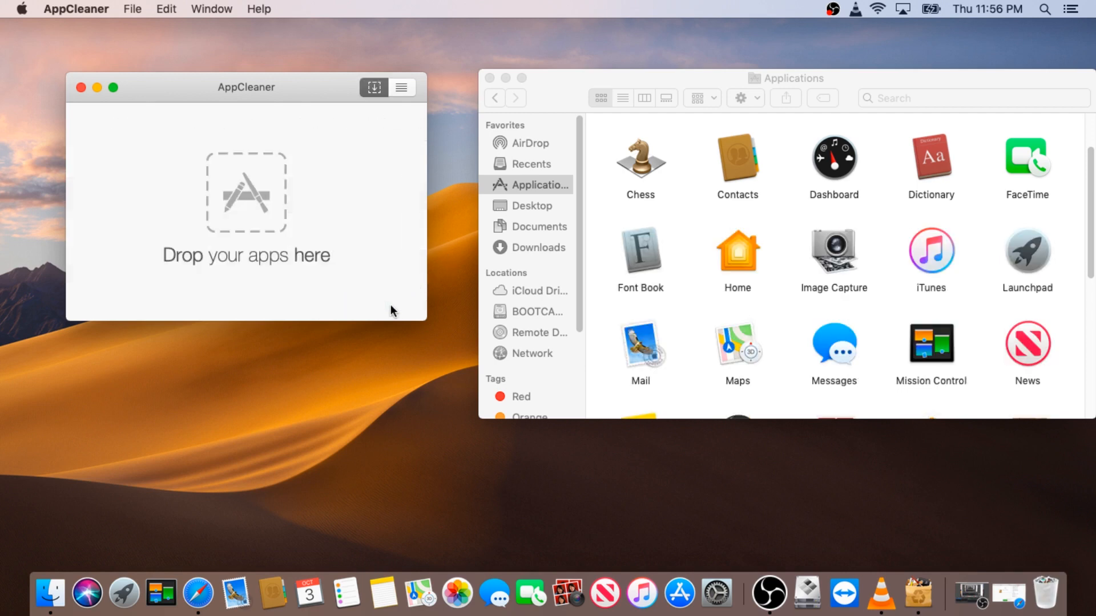